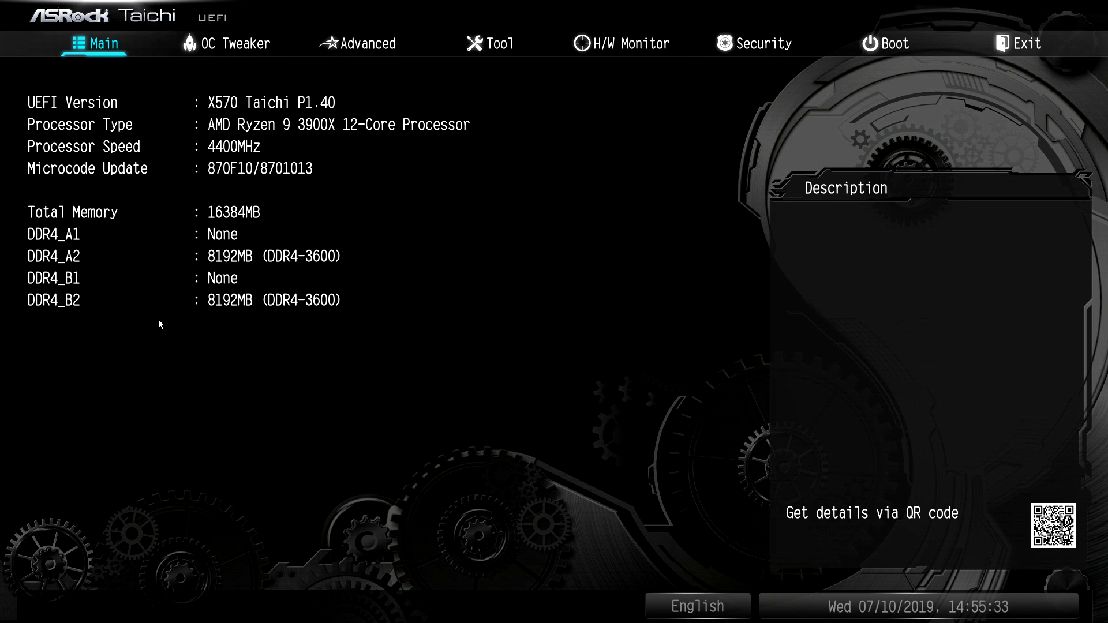
mouse_move(671, 265)
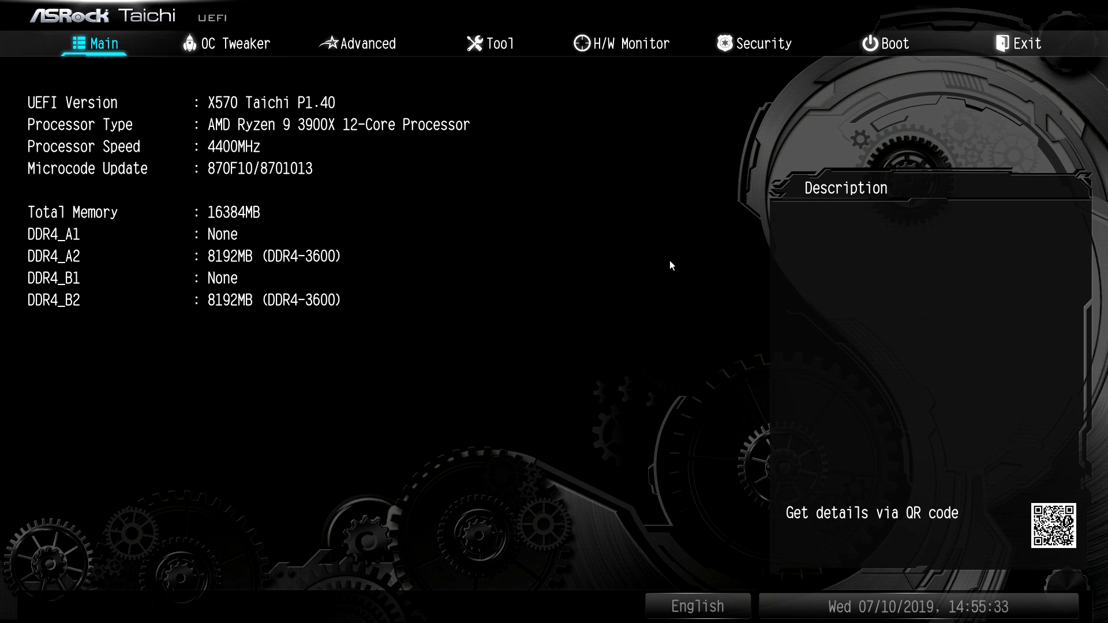
mouse_move(649, 429)
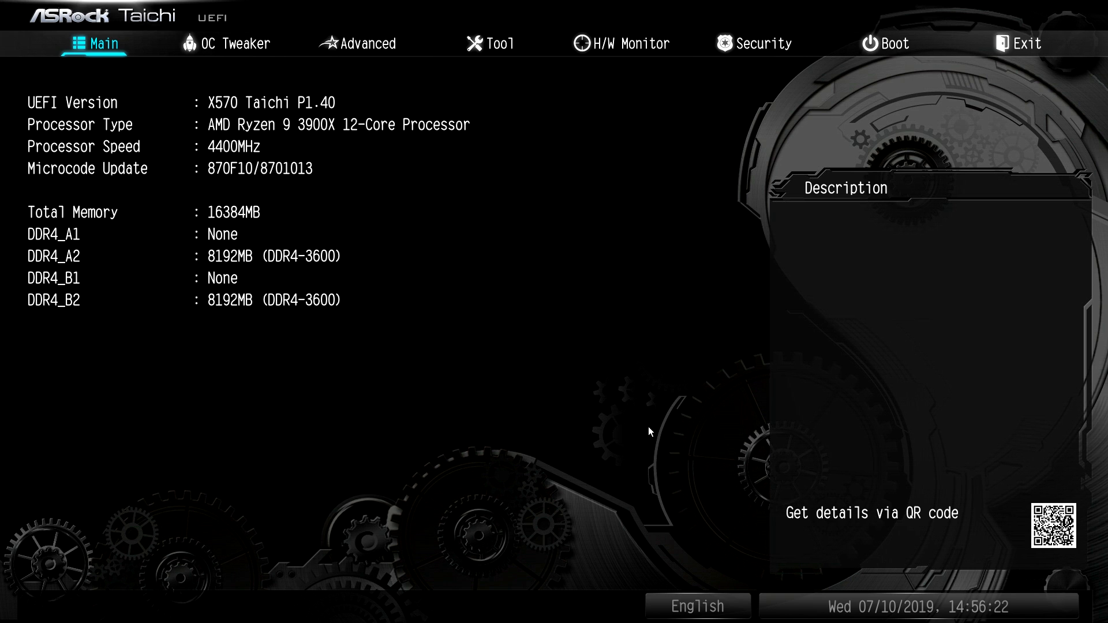
mouse_move(610, 376)
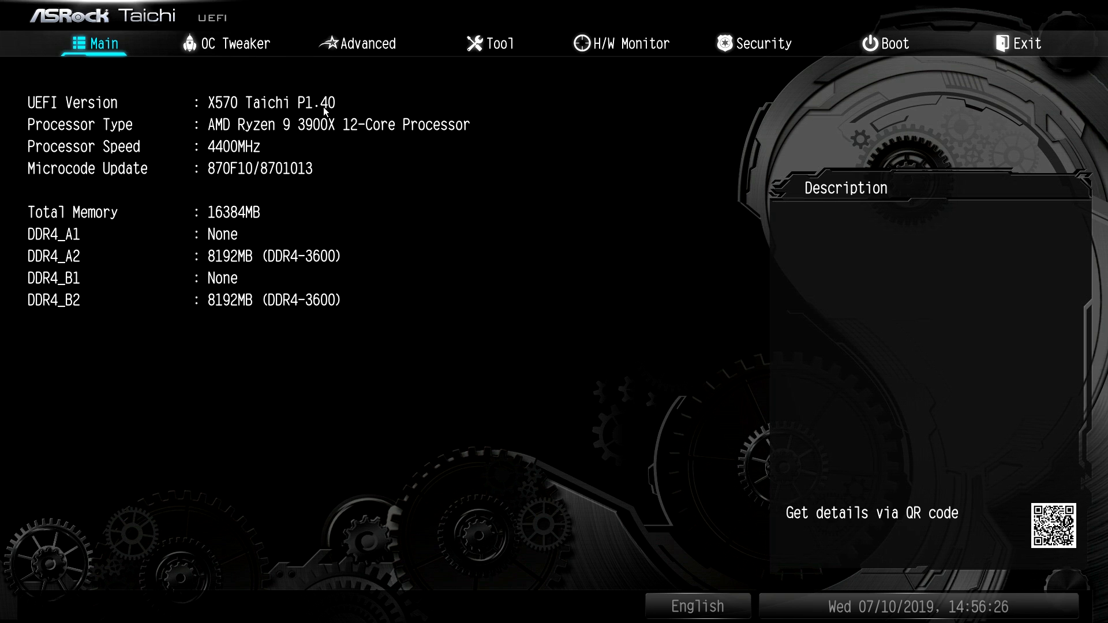
mouse_move(23, 158)
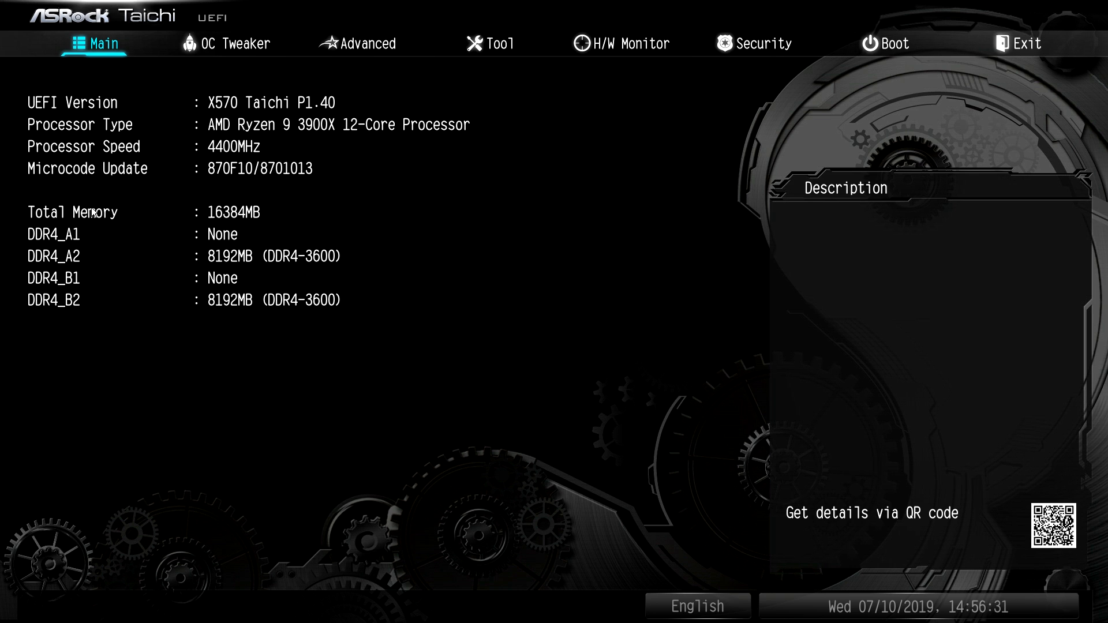
mouse_move(352, 318)
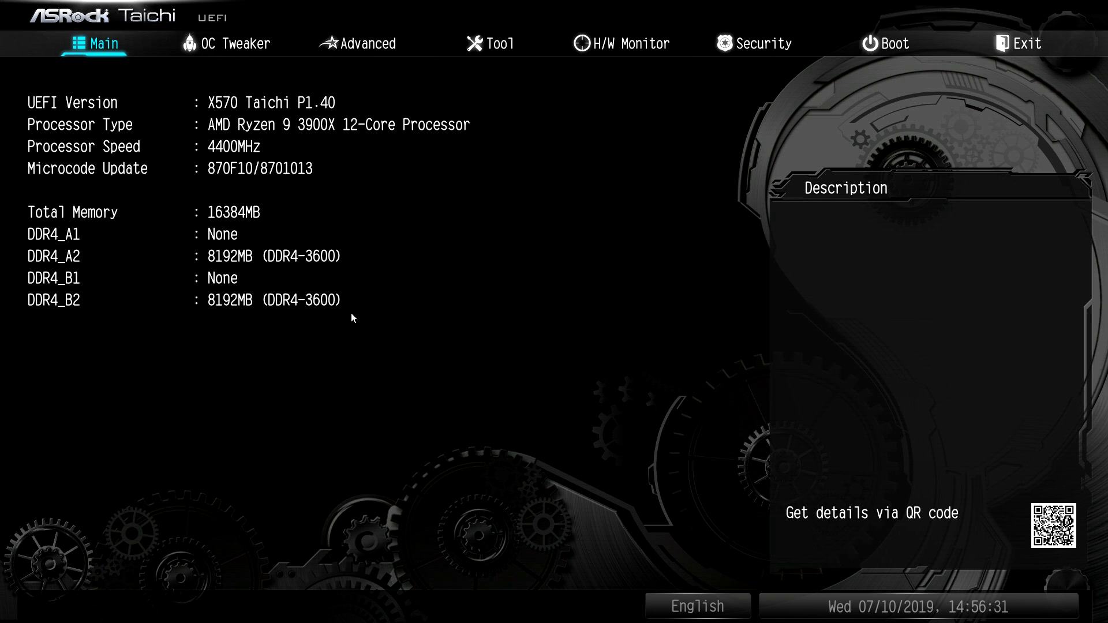
mouse_move(217, 308)
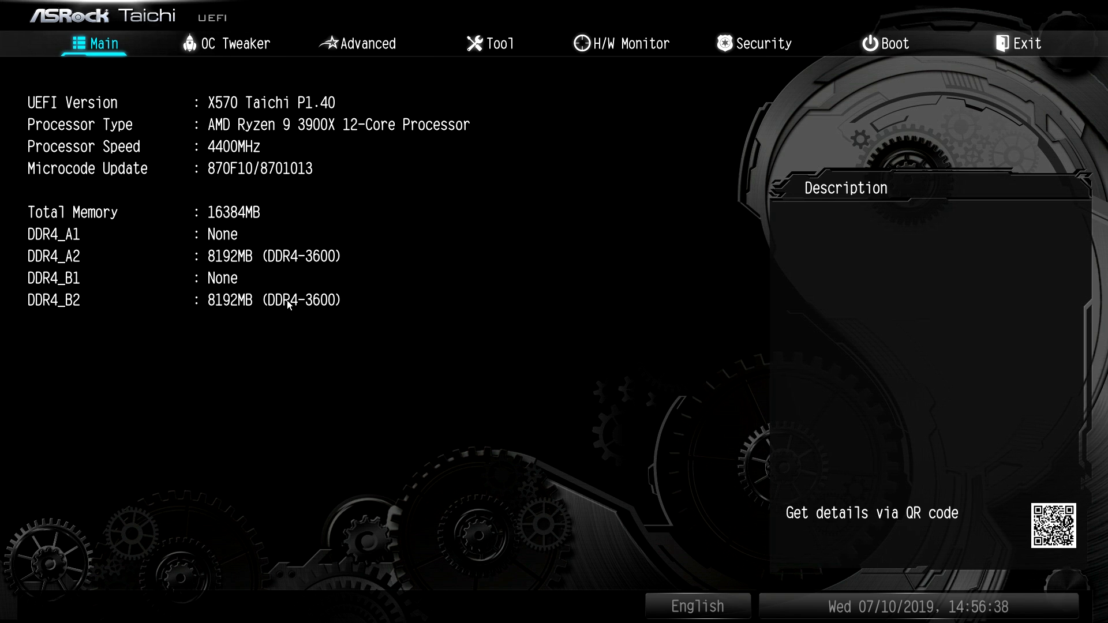
mouse_move(227, 50)
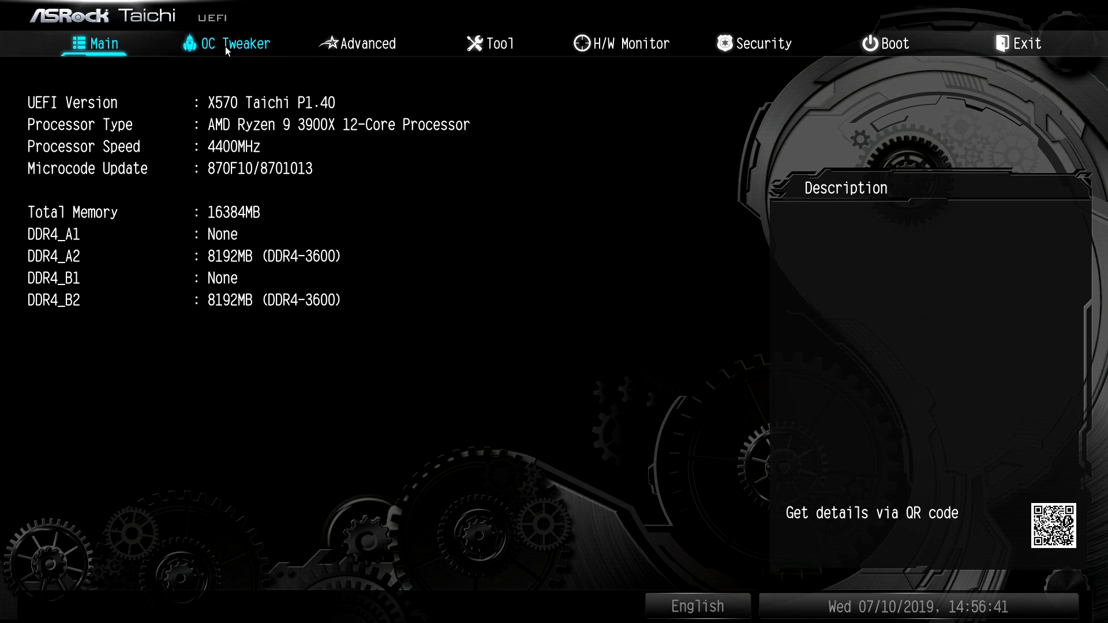
mouse_move(256, 64)
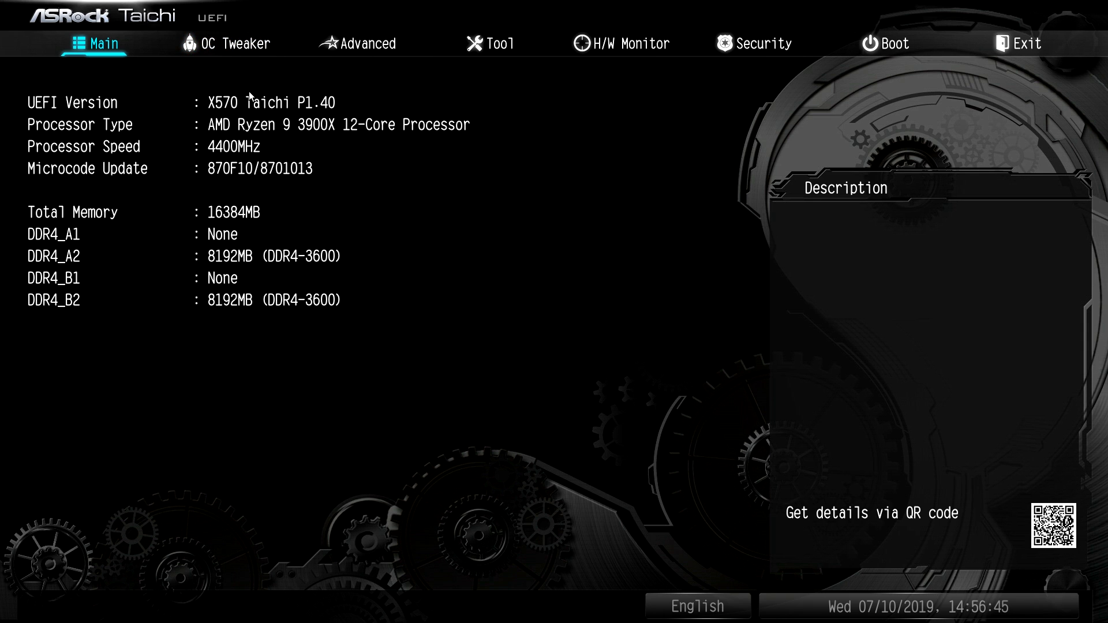
mouse_move(237, 44)
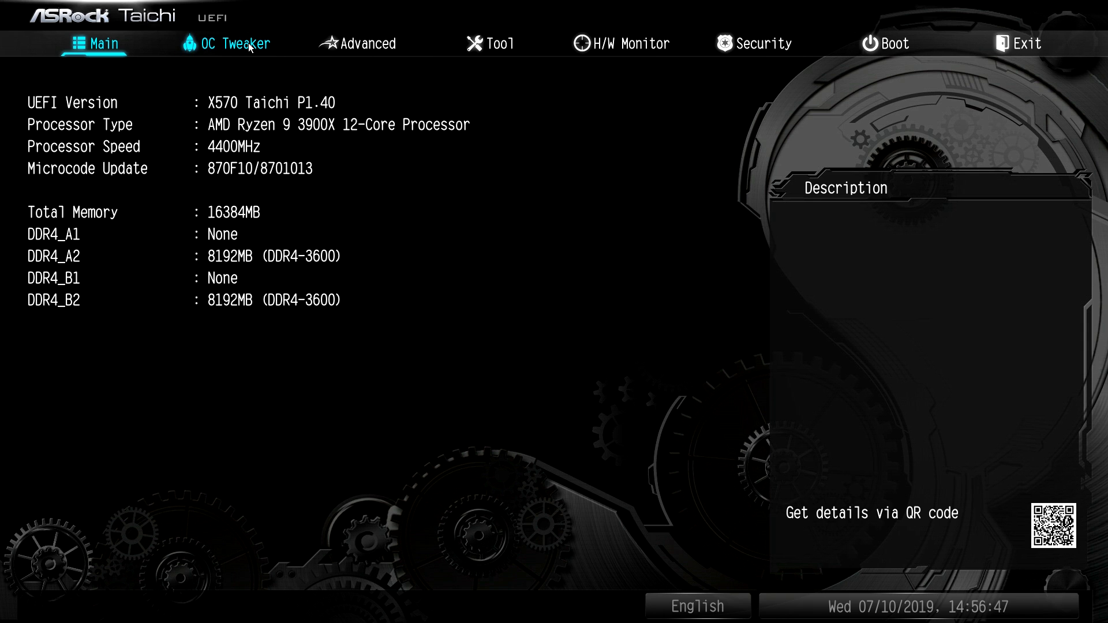
Step: In OC Tweaker, switch Overclock Mode and CPU Frequency and Voltage Change to Manual
left_click(236, 43)
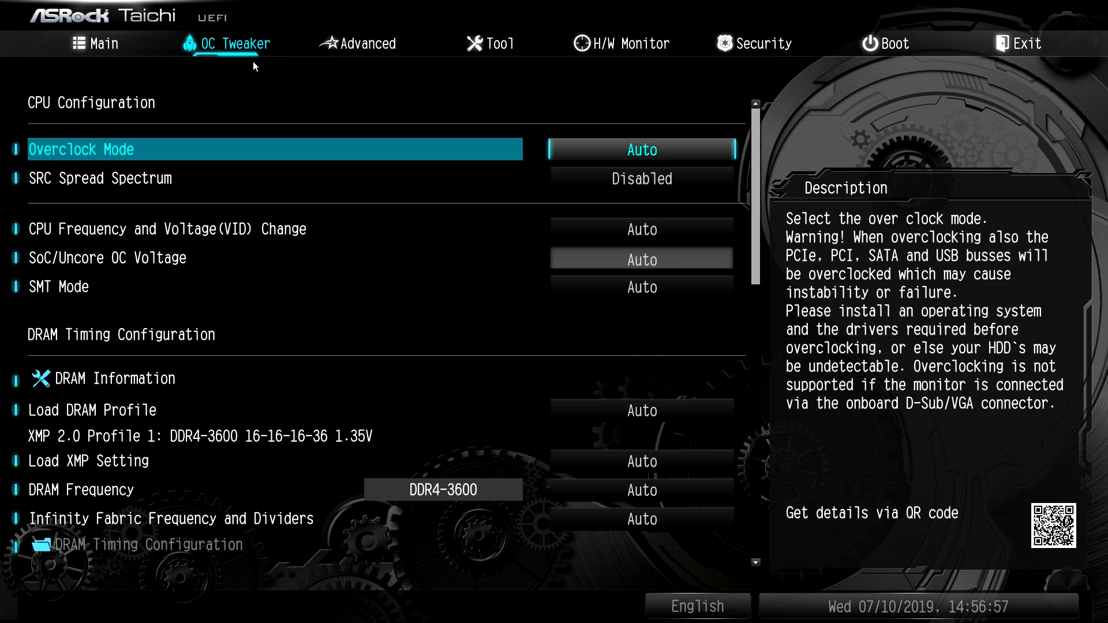
left_click(641, 149)
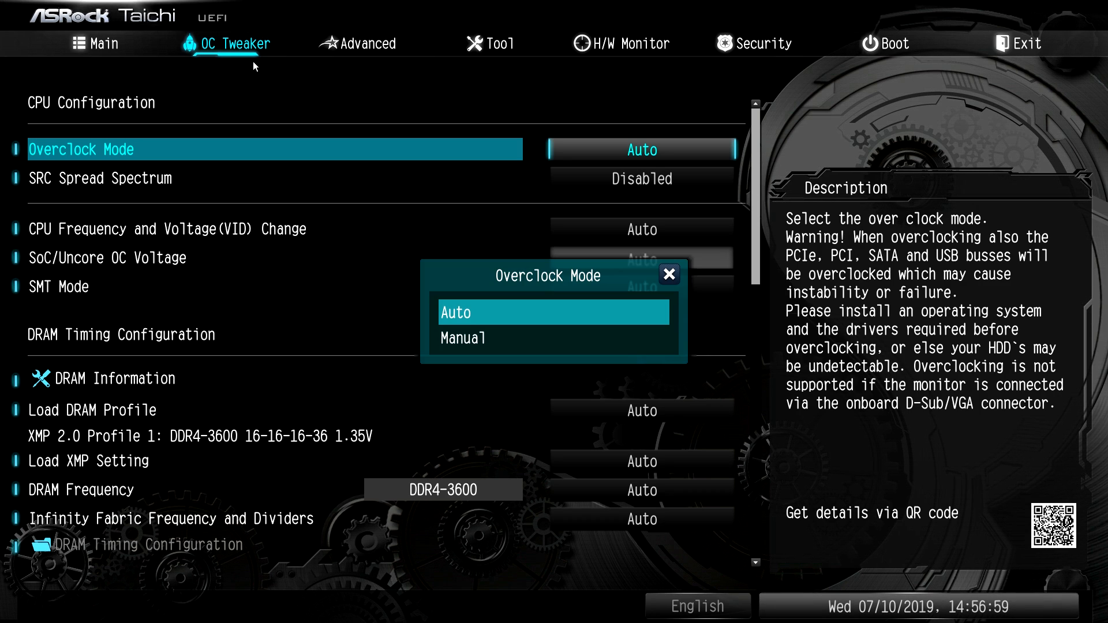
left_click(463, 338)
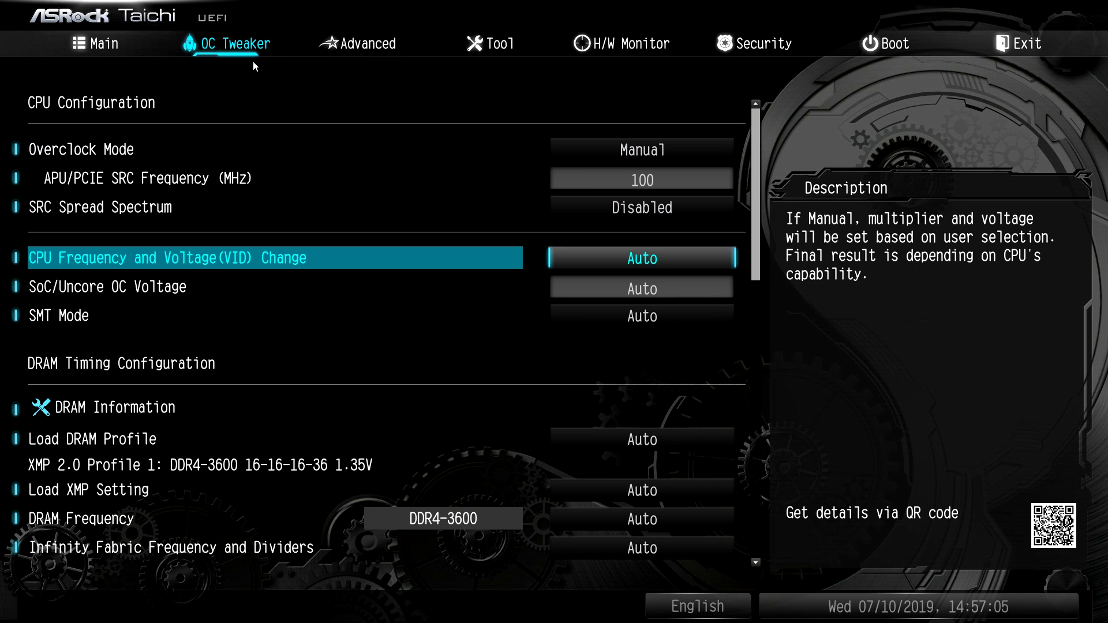
left_click(641, 258)
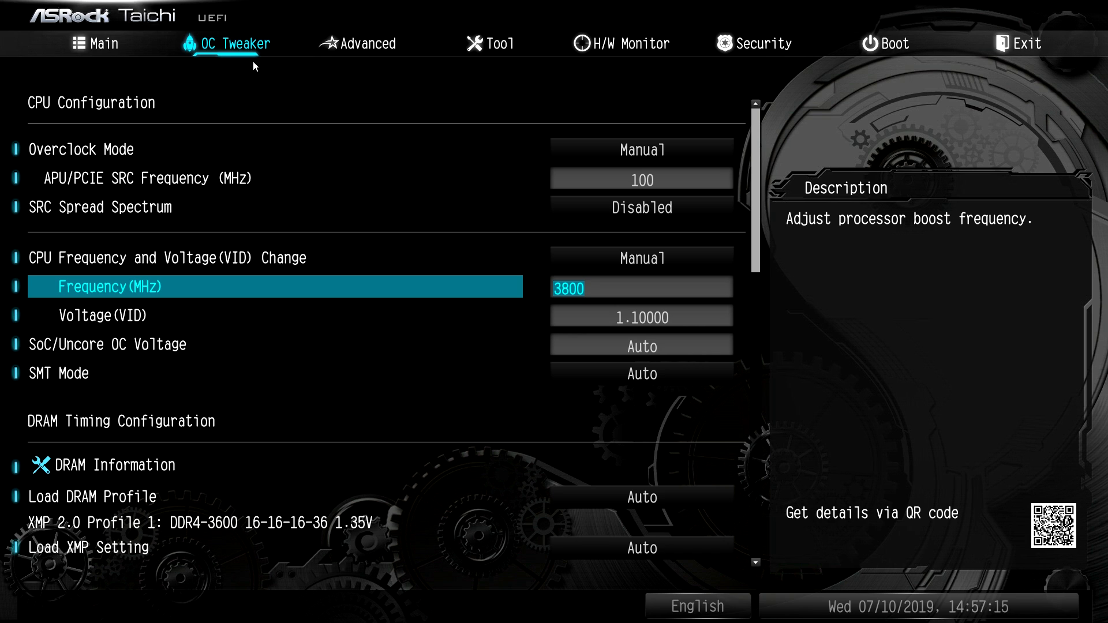
Step: Enter CPU values 40 and 1.4000, then return frequency and voltage control to Auto
type("4000")
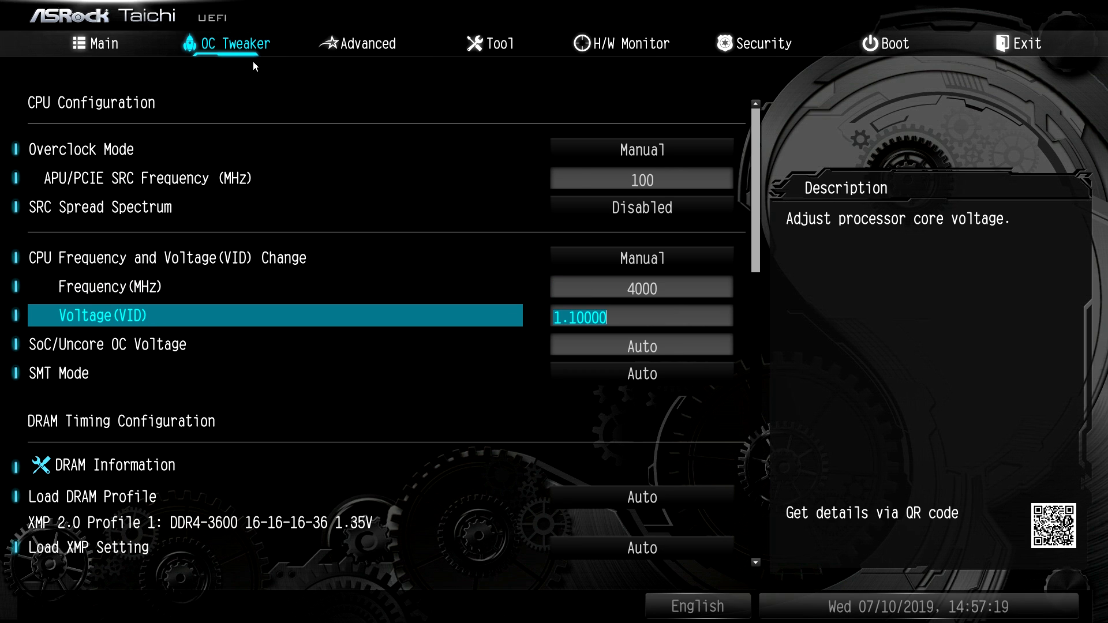
type("1.4")
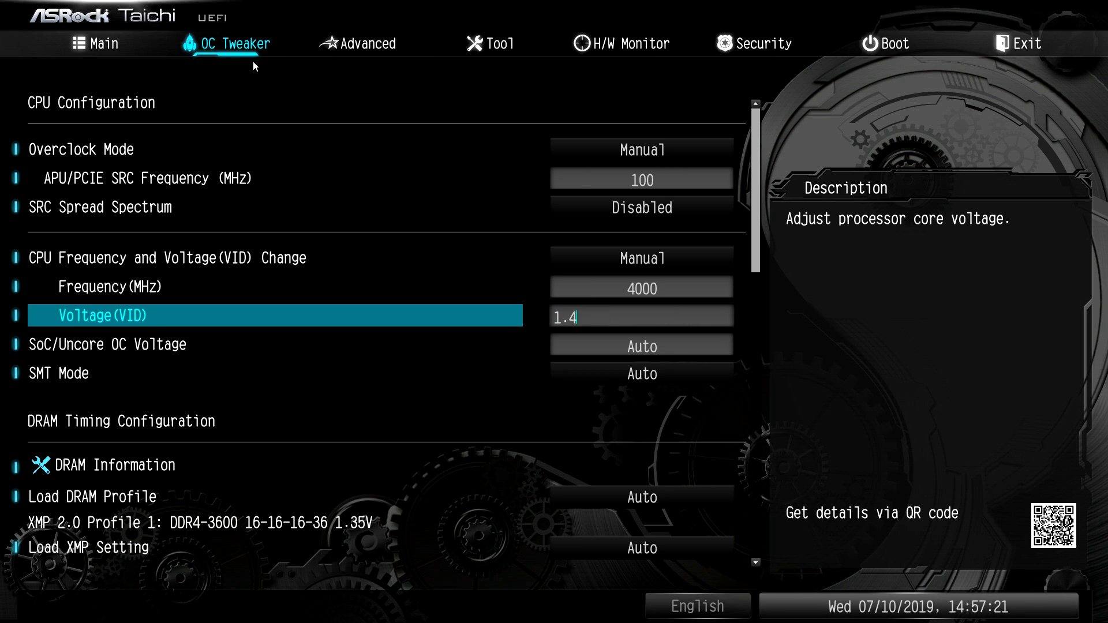
type("0000")
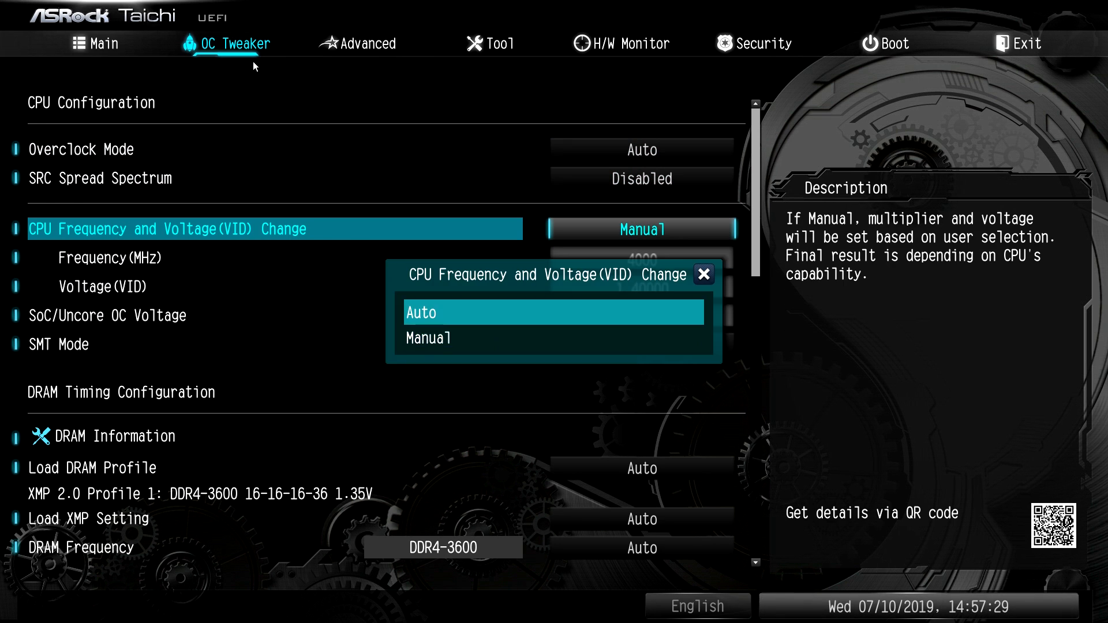
left_click(553, 312)
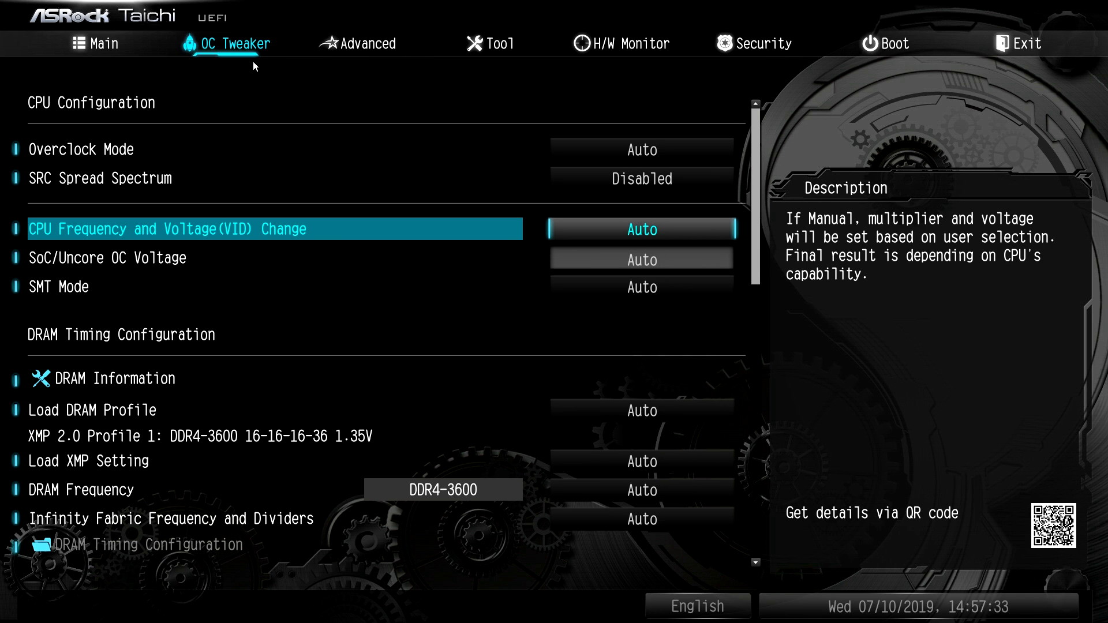
left_click(113, 378)
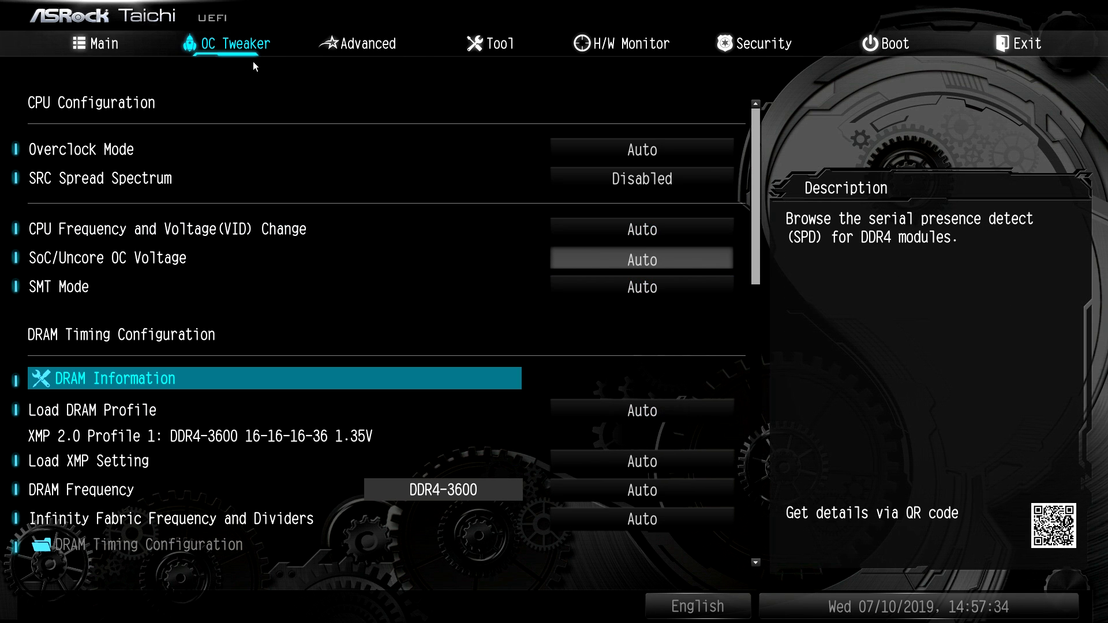
left_click(113, 378)
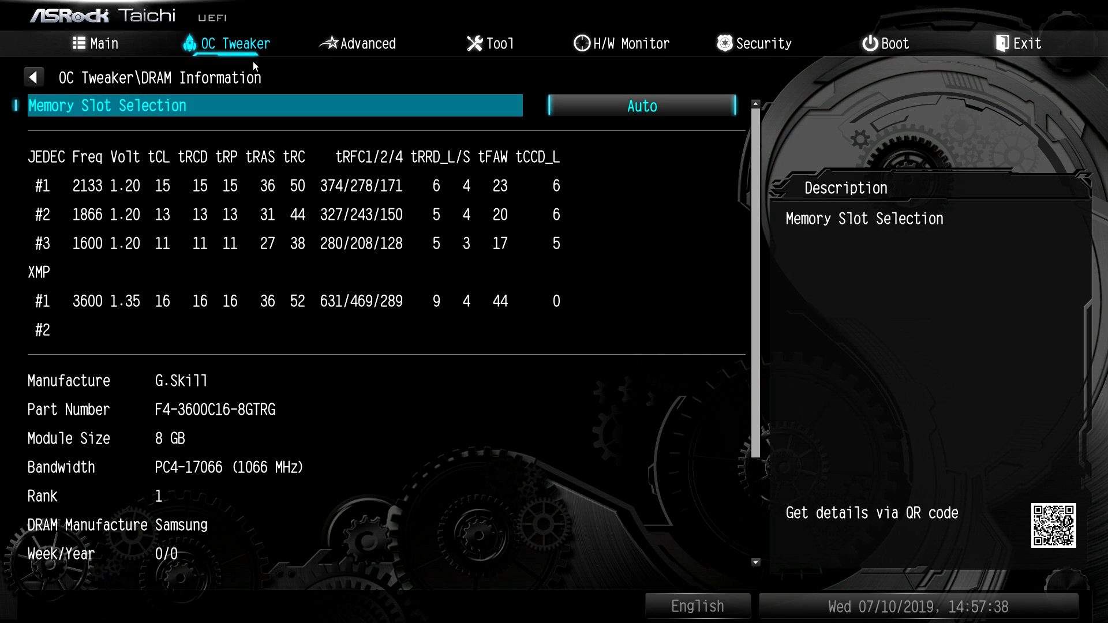
left_click(34, 76)
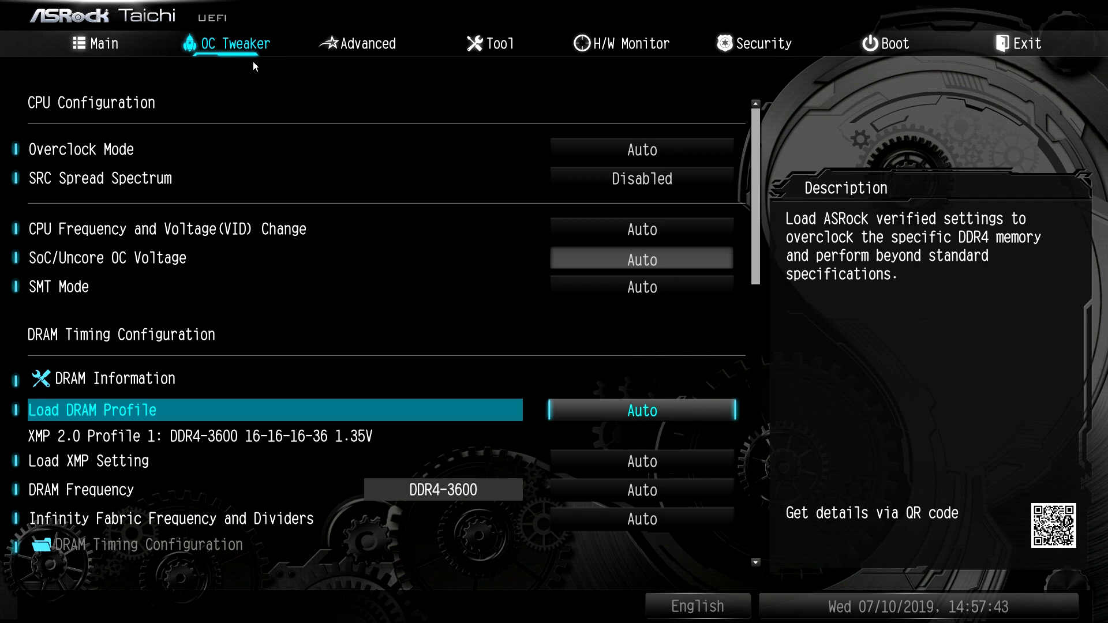
left_click(642, 411)
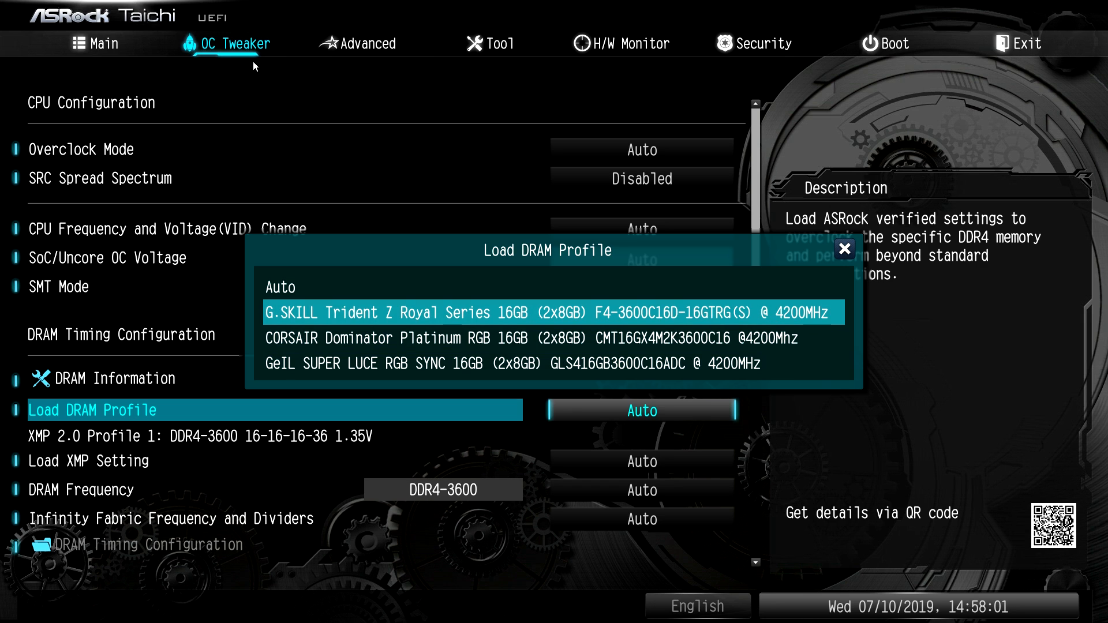
left_click(844, 249)
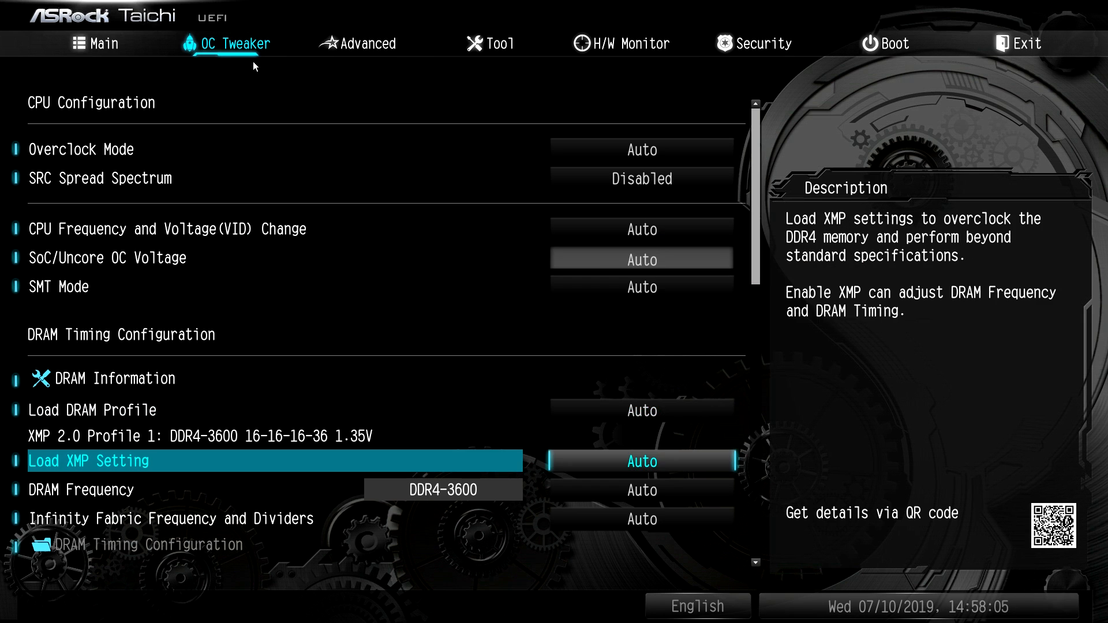
left_click(642, 461)
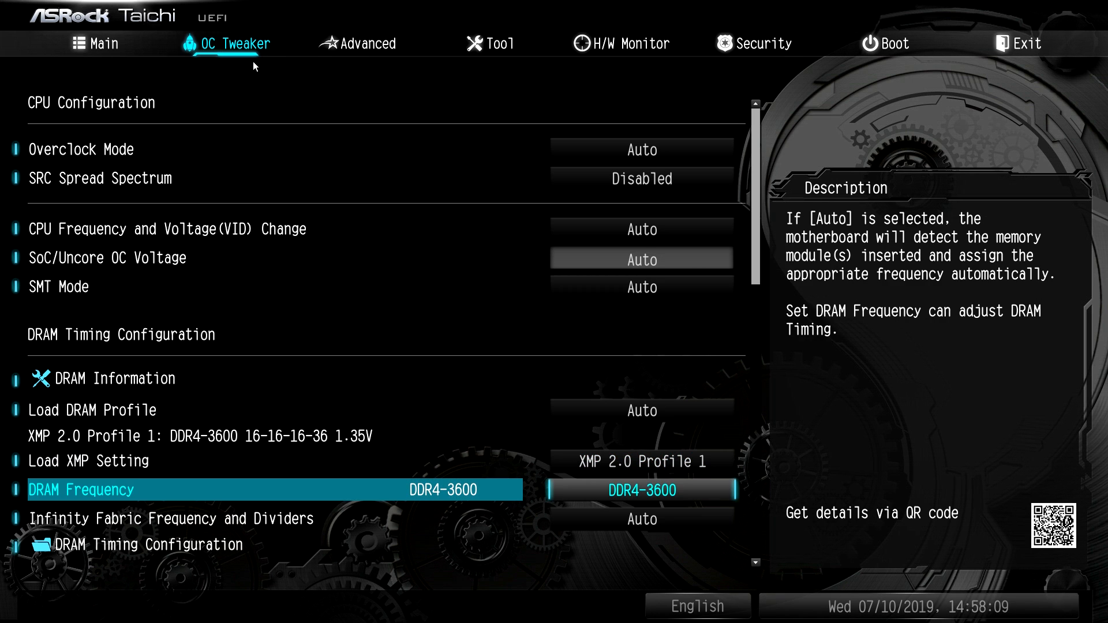
key("Down")
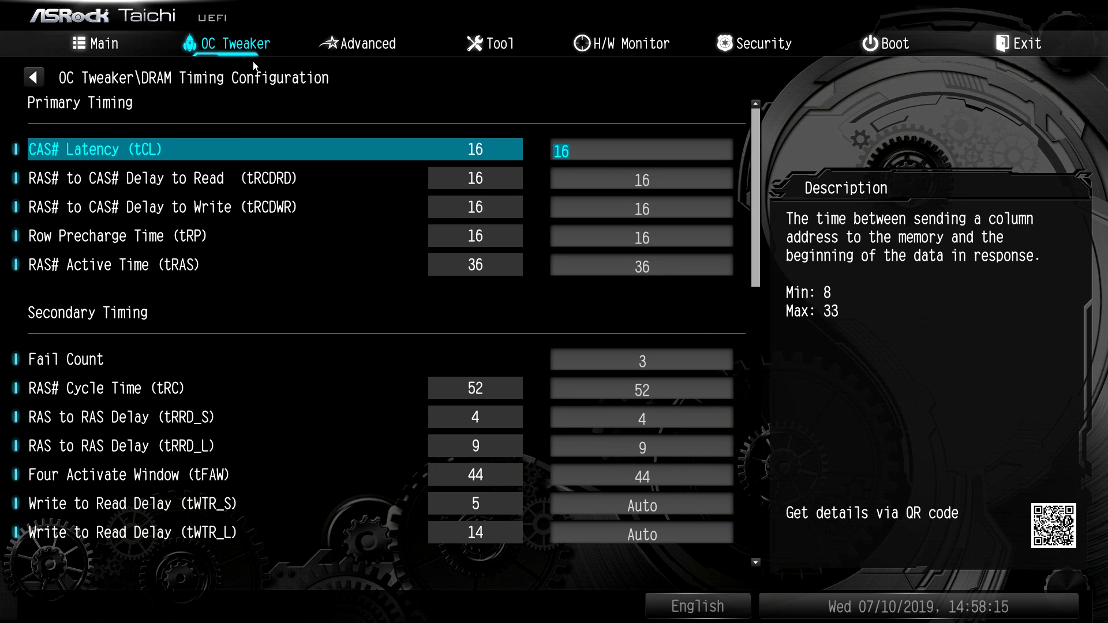
left_click(33, 77)
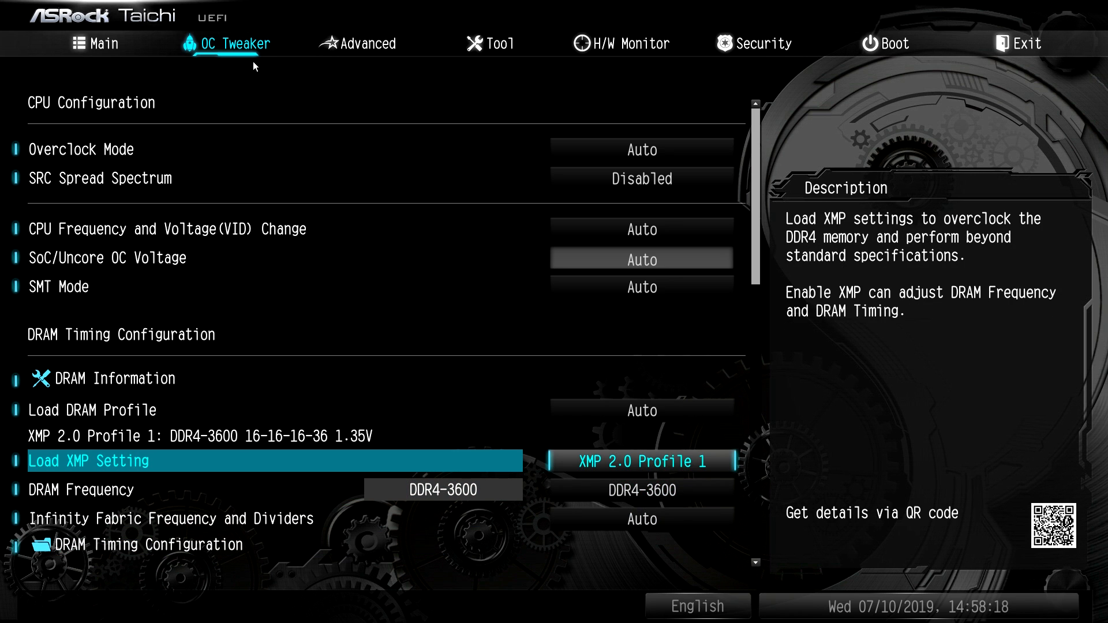
key("Down")
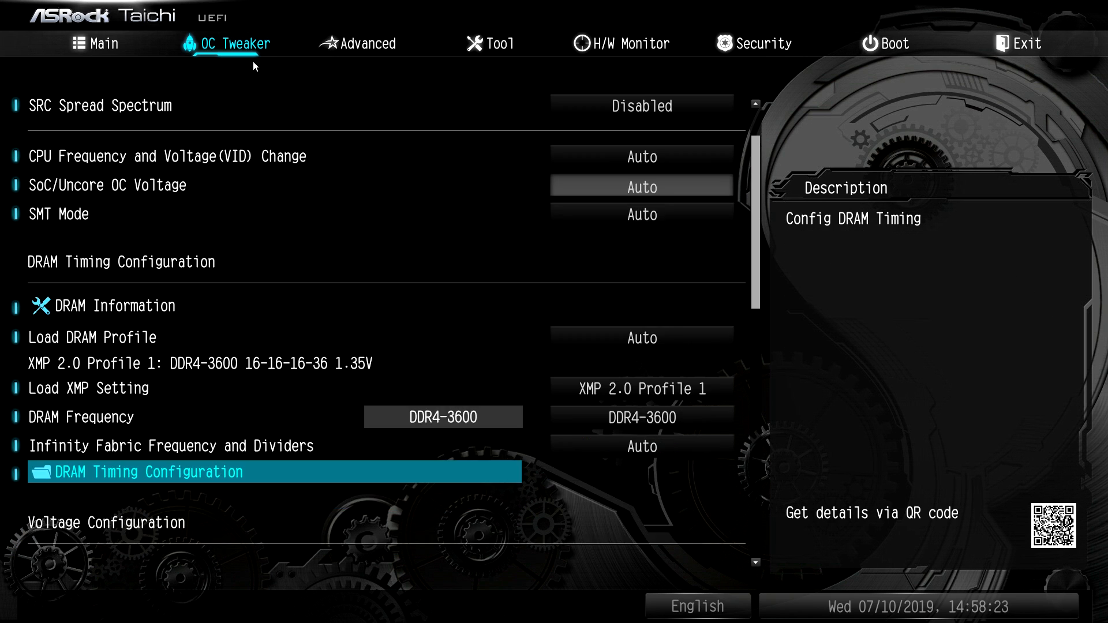
scroll("down", 3)
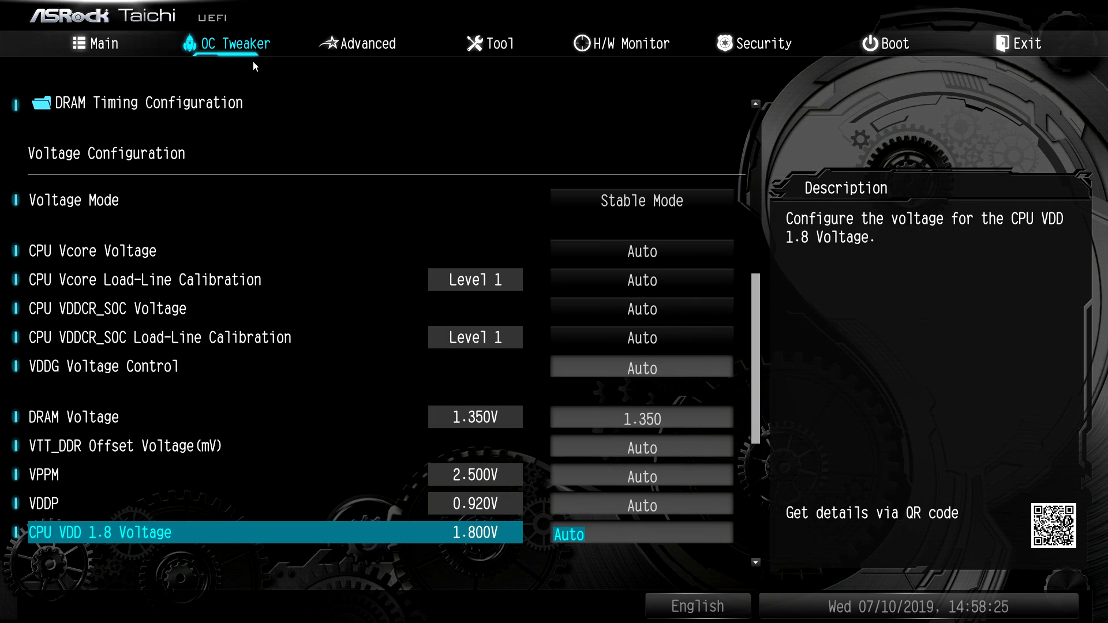
scroll("down", 3)
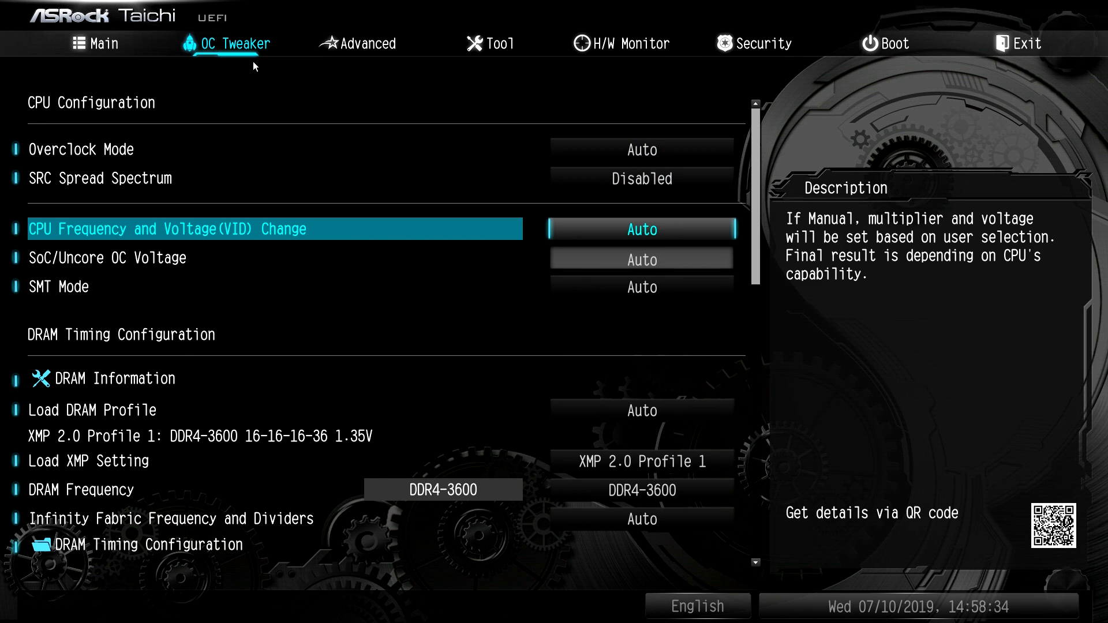
Step: Keep CPU Frequency and Voltage Change on Auto; try Voltage Mode at OC Mode, then restore Stable Mode
left_click(642, 229)
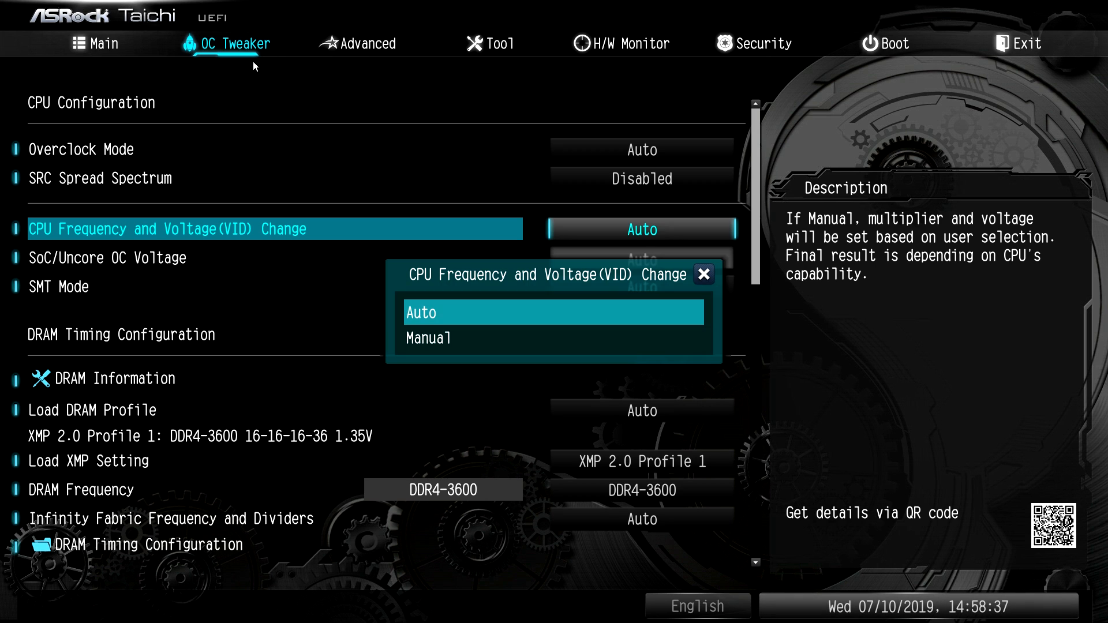
left_click(428, 338)
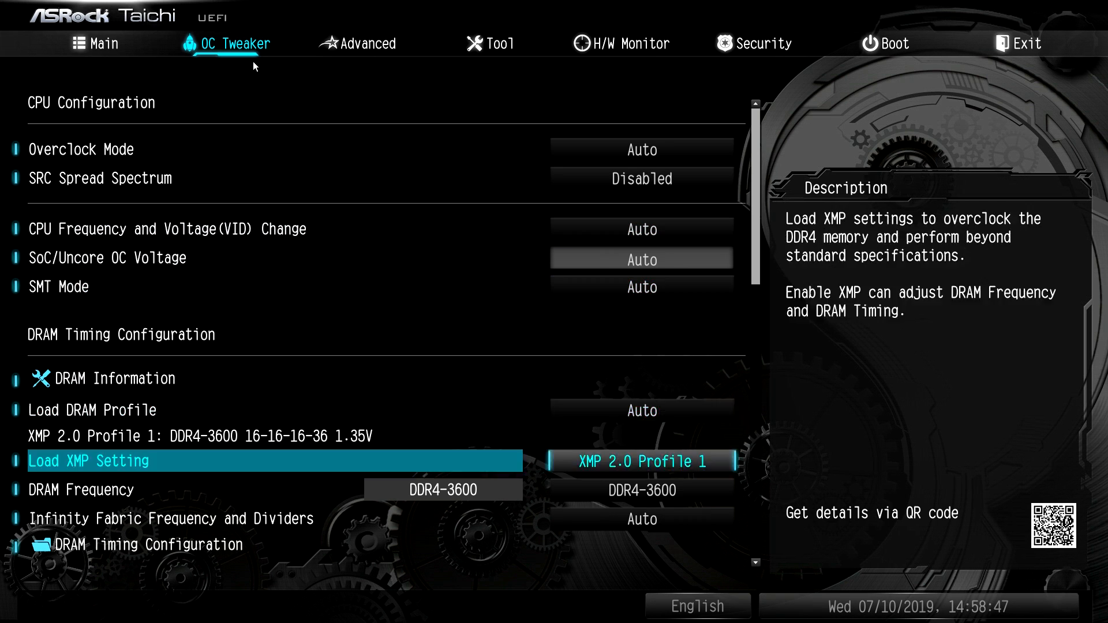
scroll("down", 3)
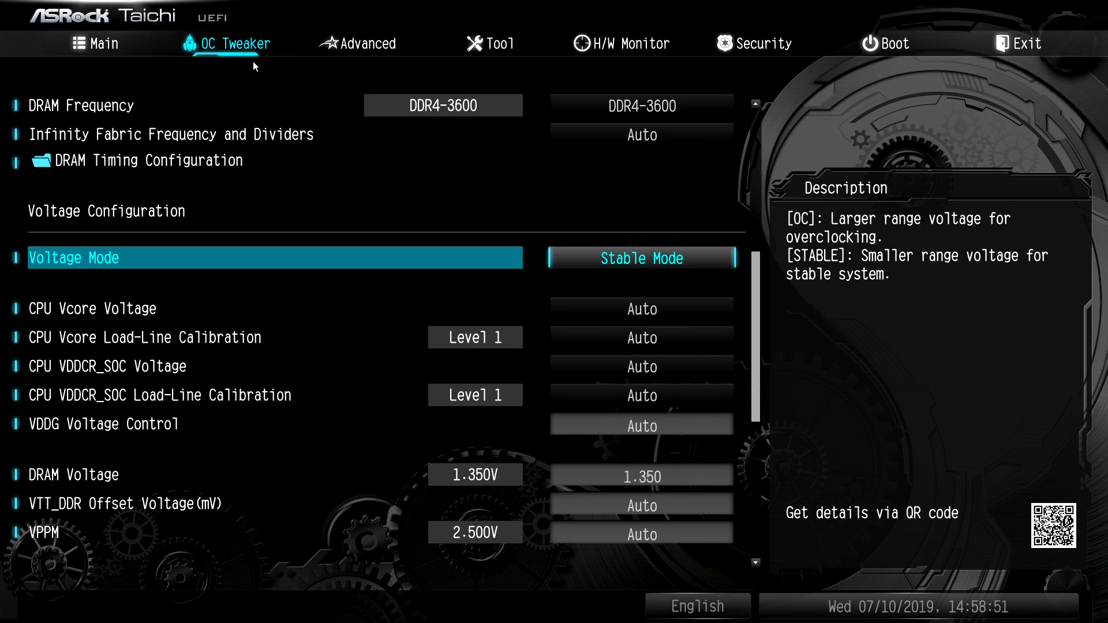
left_click(640, 258)
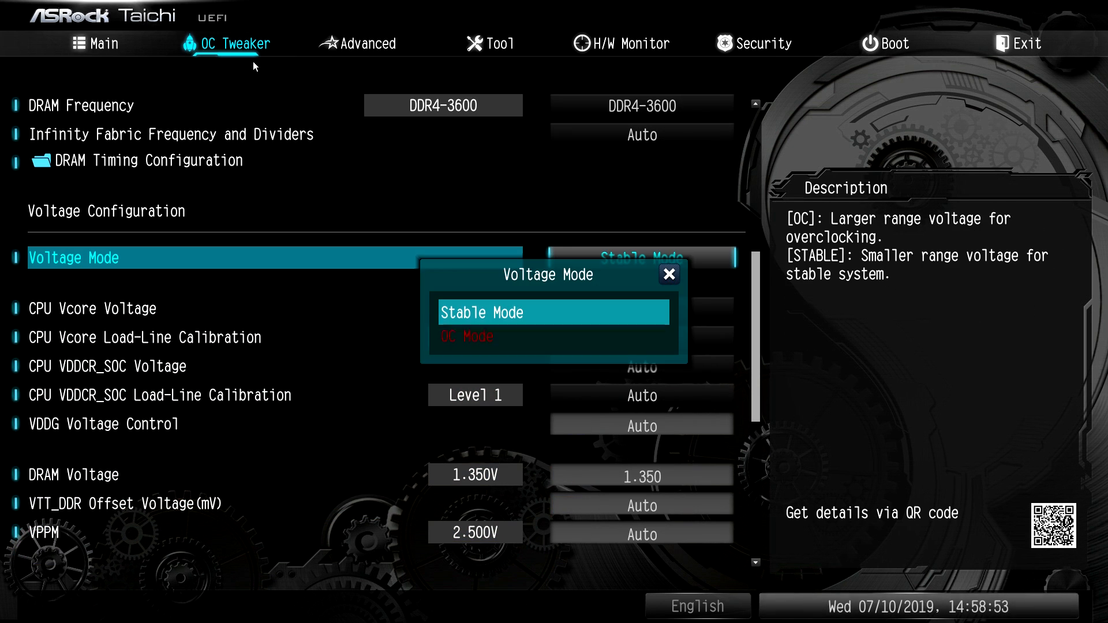
left_click(467, 337)
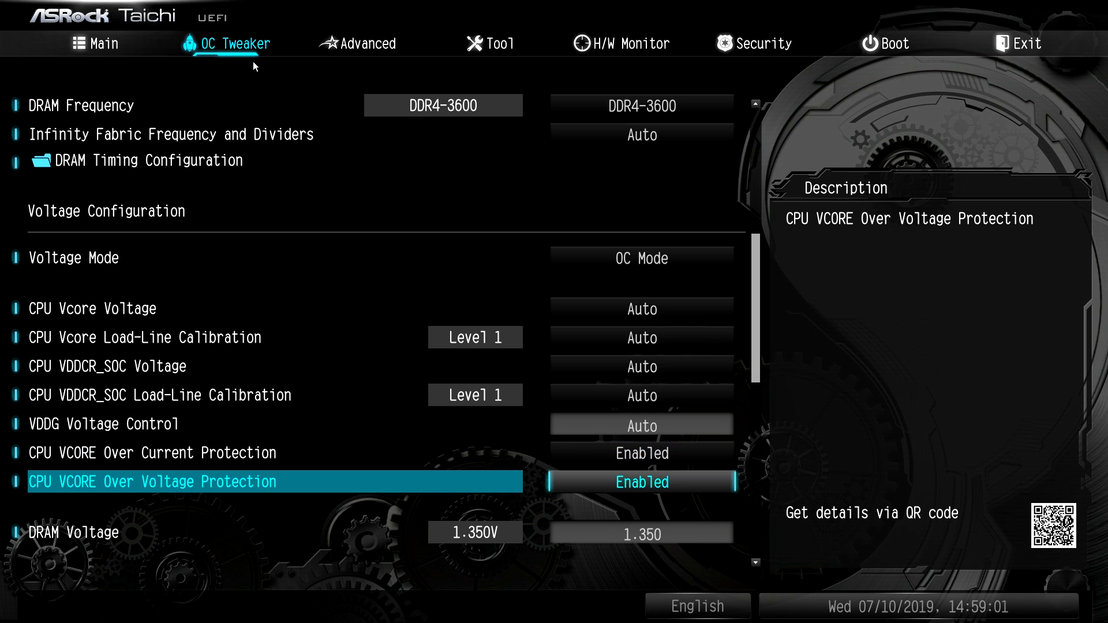
left_click(640, 258)
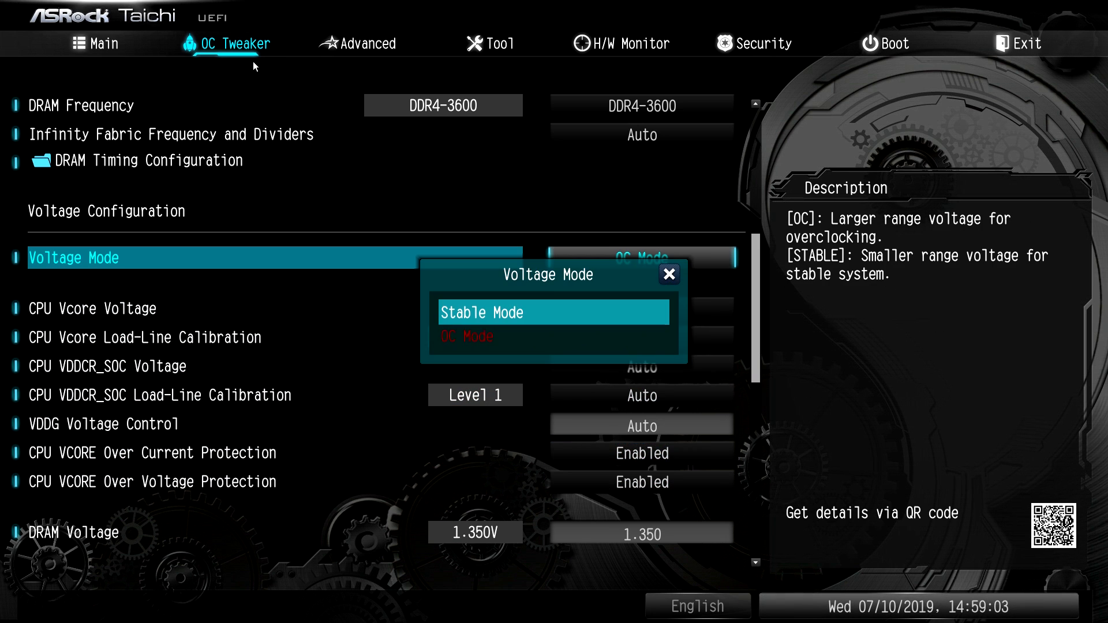
left_click(482, 312)
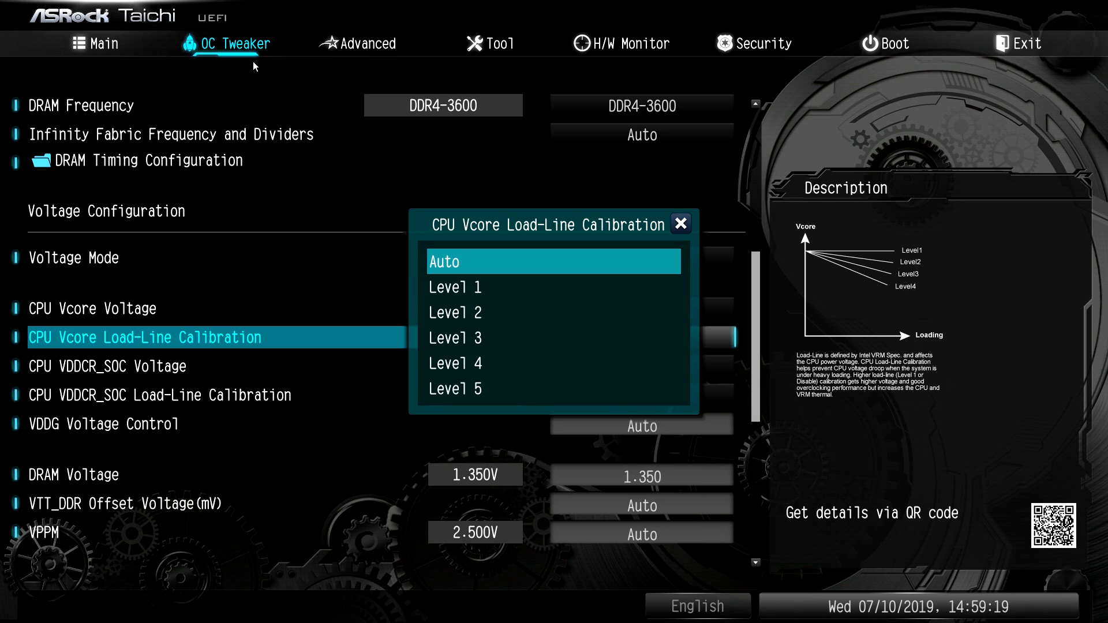
Step: Leave CPU Vcore Load-Line Calibration on Auto and move to the Advanced CPU Configuration page
left_click(456, 287)
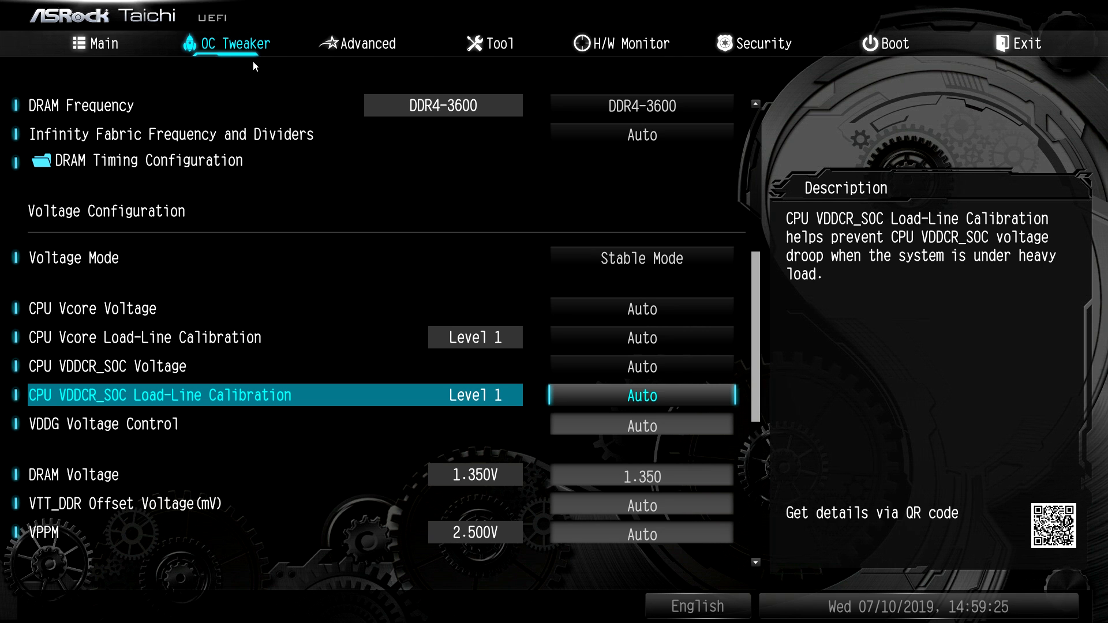
scroll("down", 3)
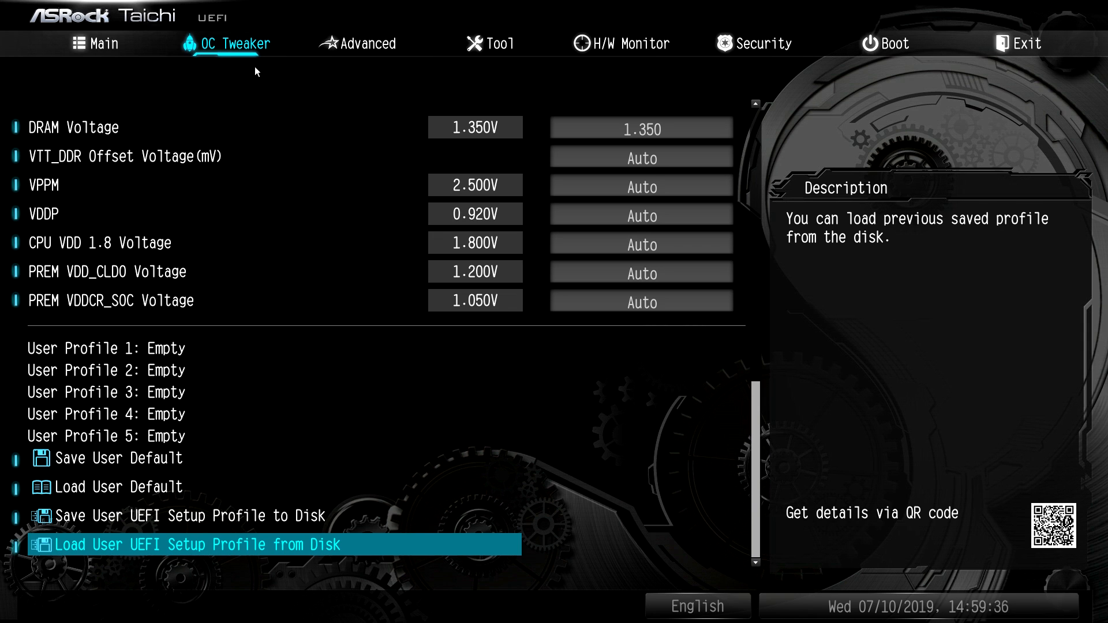
left_click(366, 43)
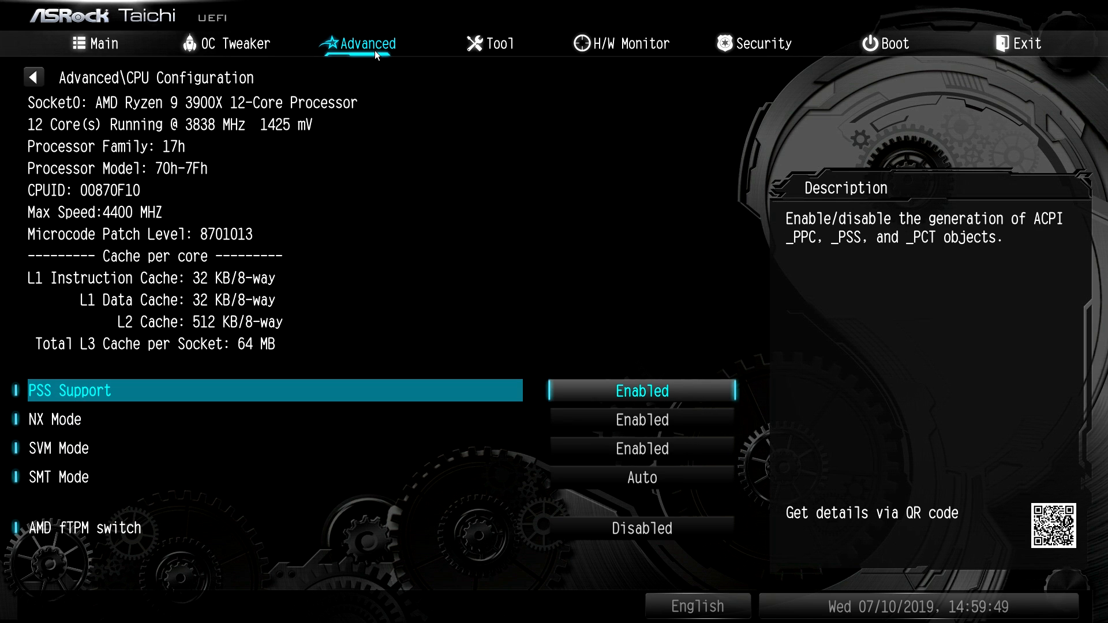
Step: Browse Onboard Devices Configuration from the Advanced list, then move on to Storage Configuration
left_click(34, 76)
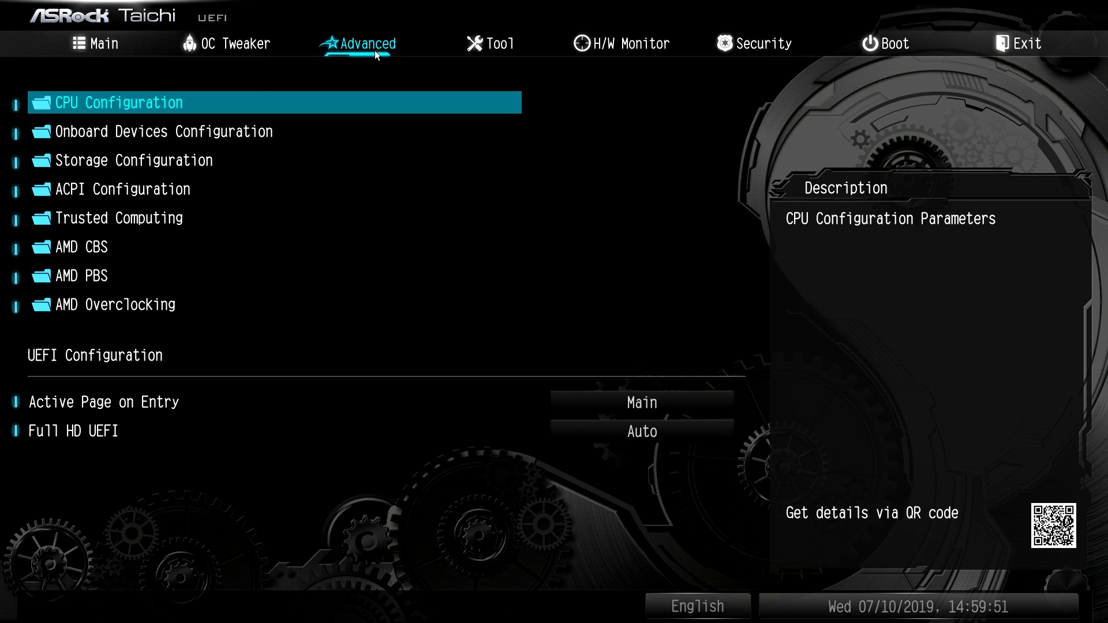
left_click(164, 131)
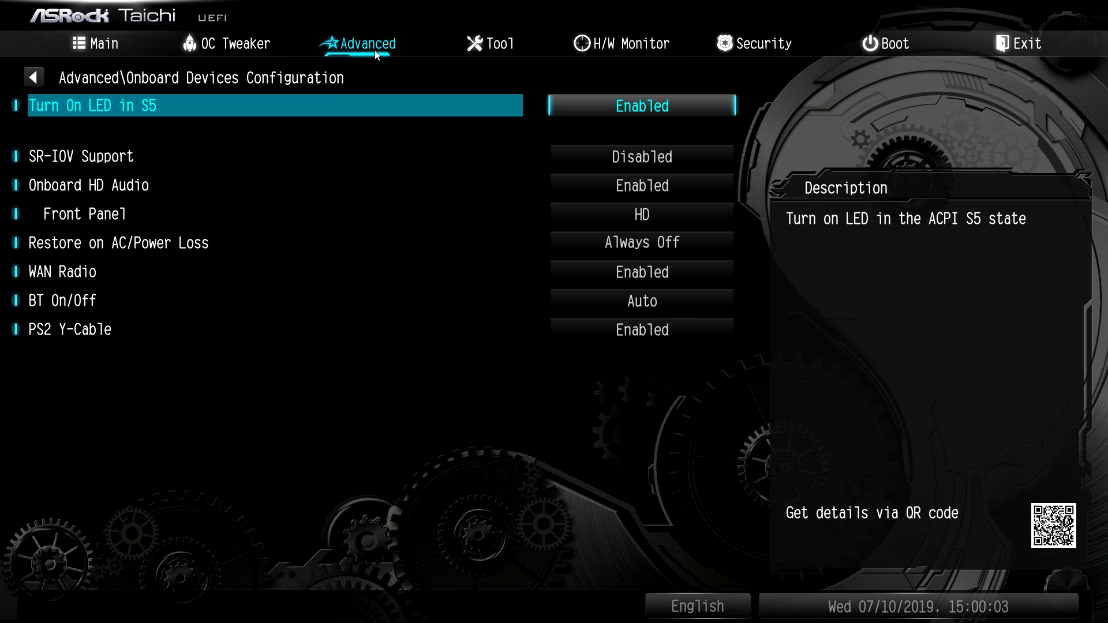
left_click(32, 76)
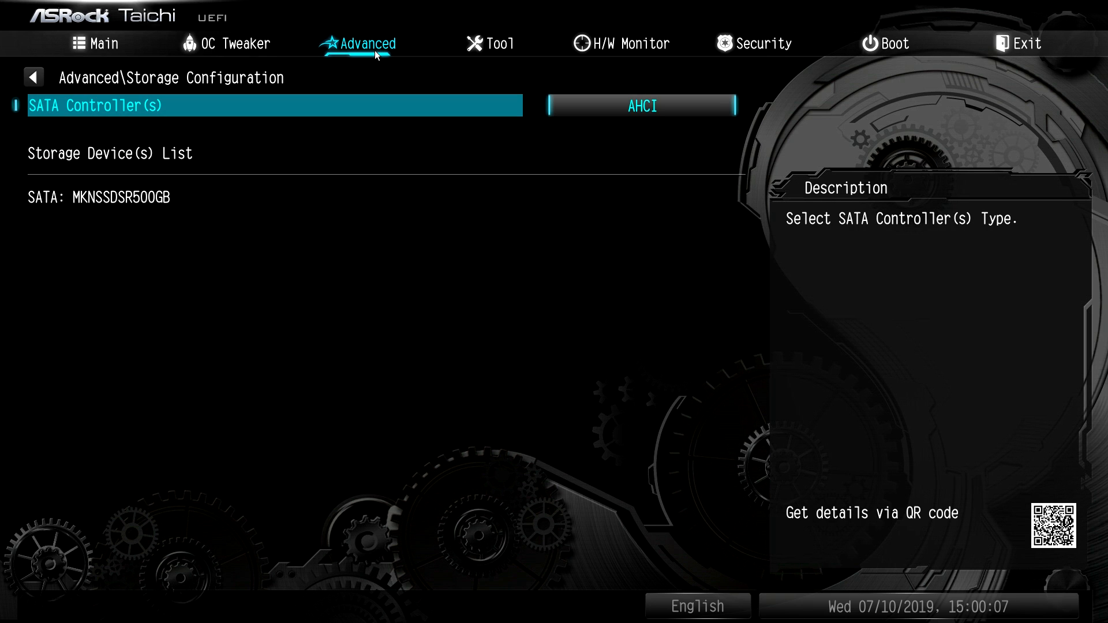
Step: Keep the SATA controller in AHCI mode, then back out of ACPI Configuration
left_click(641, 105)
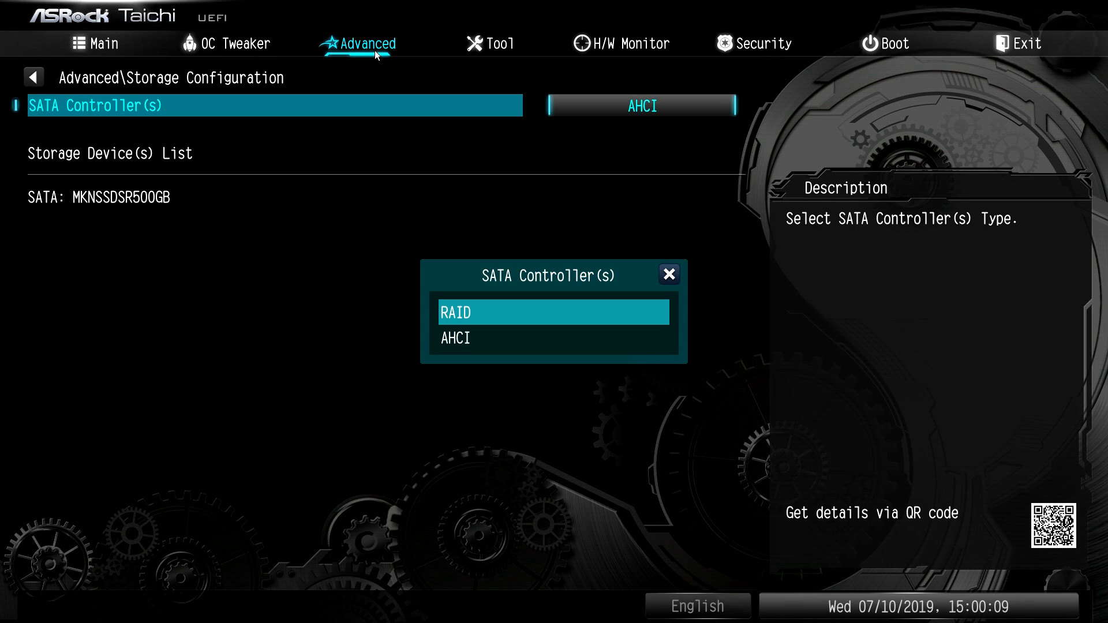
left_click(667, 274)
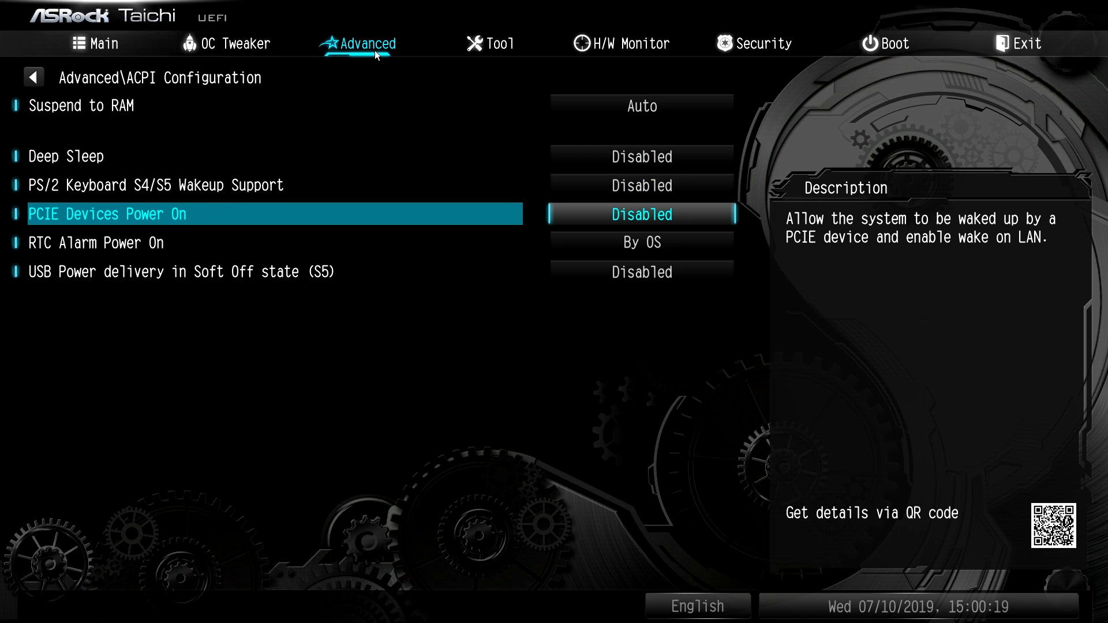
left_click(32, 77)
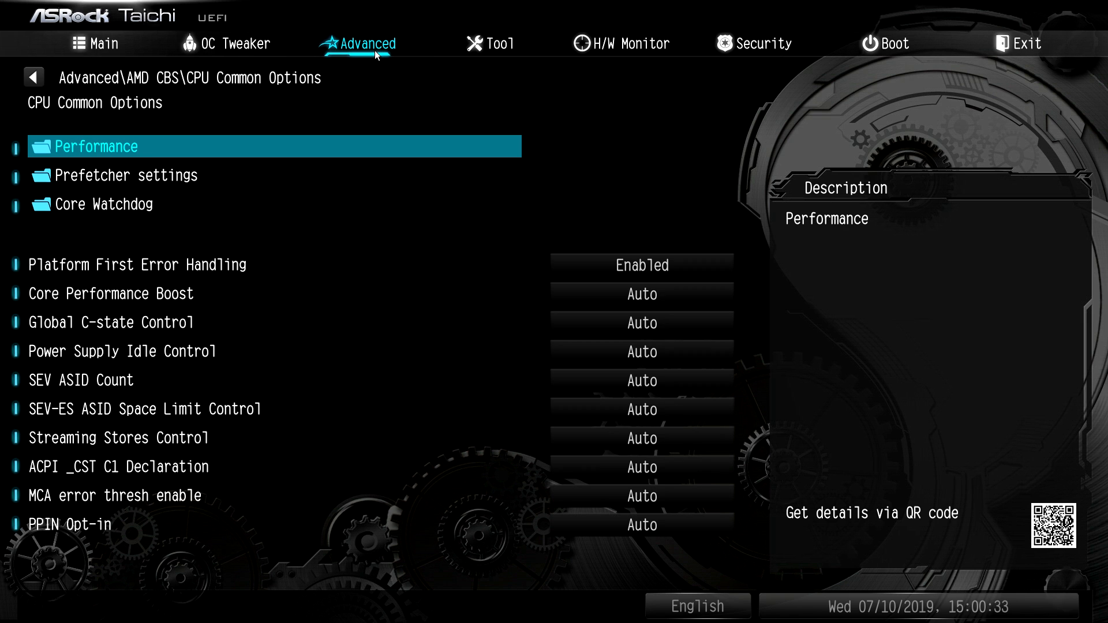
Step: Look through the AMD PBS settings, then go to the AMD Overclocking section
left_click(33, 76)
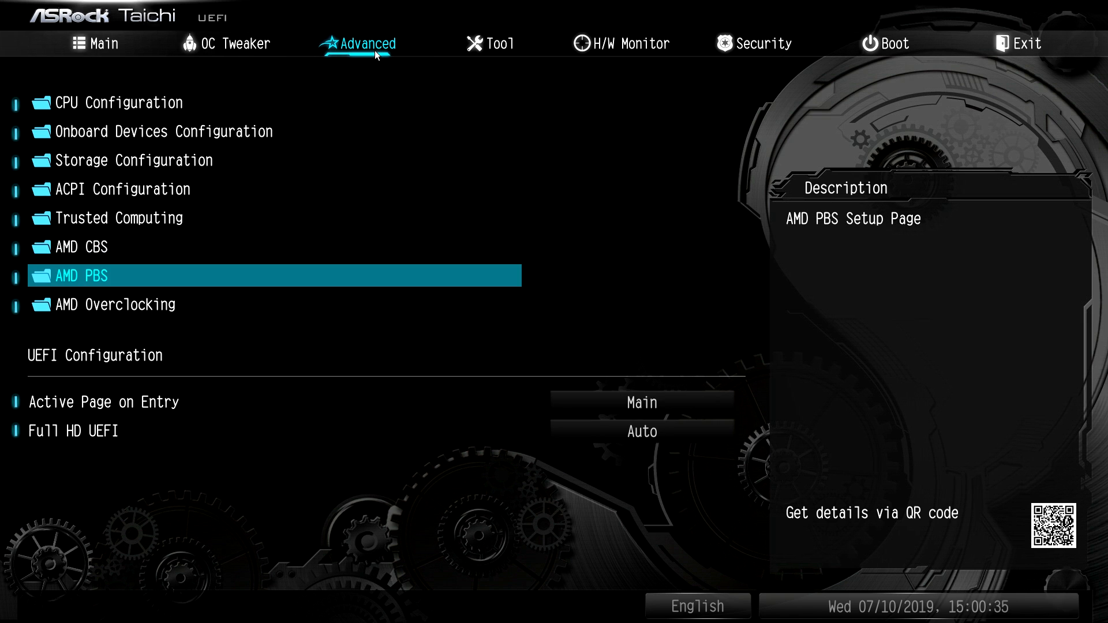
left_click(78, 276)
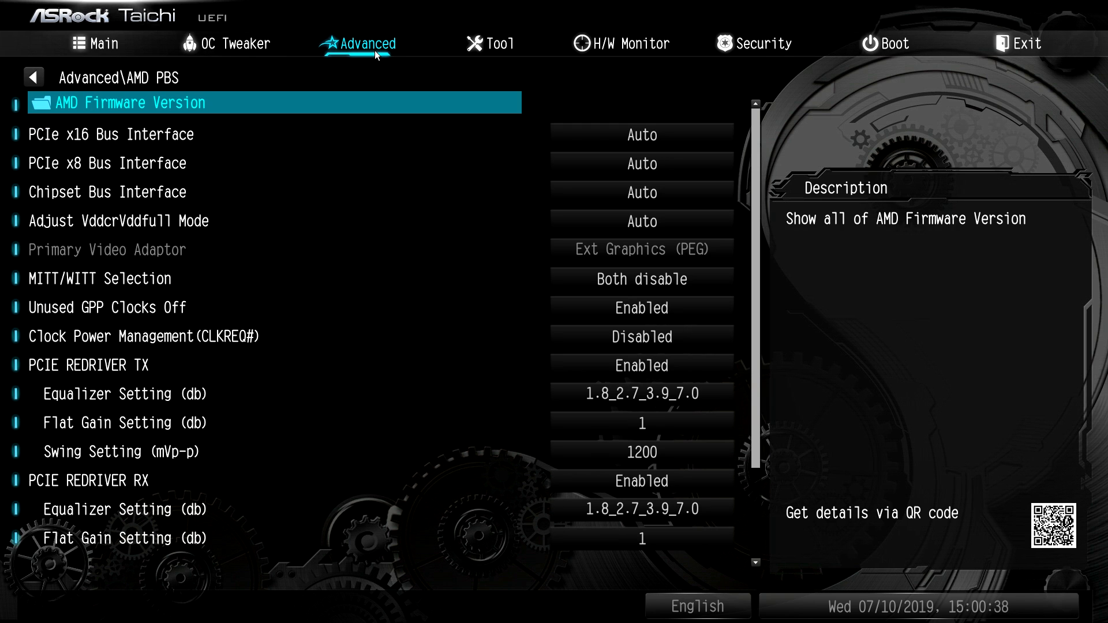
left_click(34, 77)
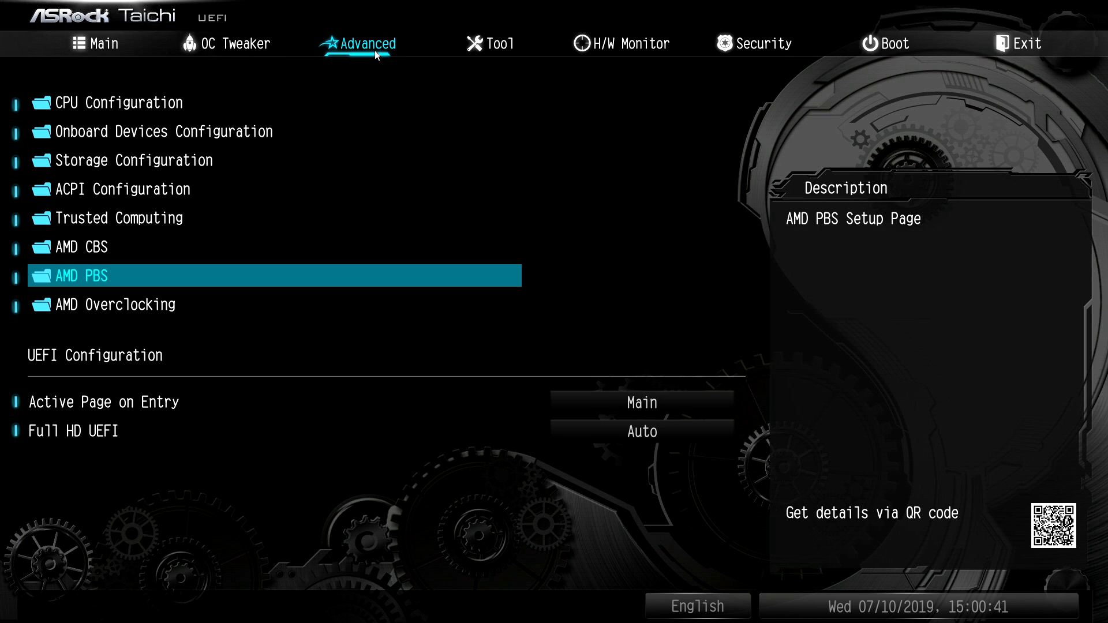
left_click(113, 305)
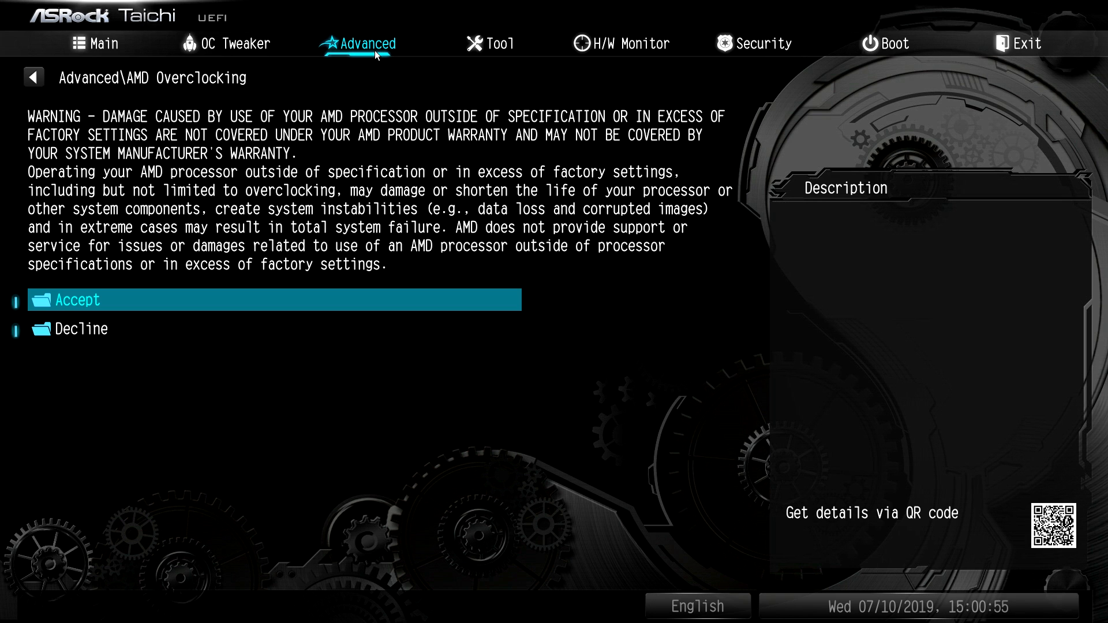
Step: Accept the AMD Overclocking warning to browse options, leaving SoC/Uncore OC Mode Disabled, then return to OC Tweaker
left_click(76, 299)
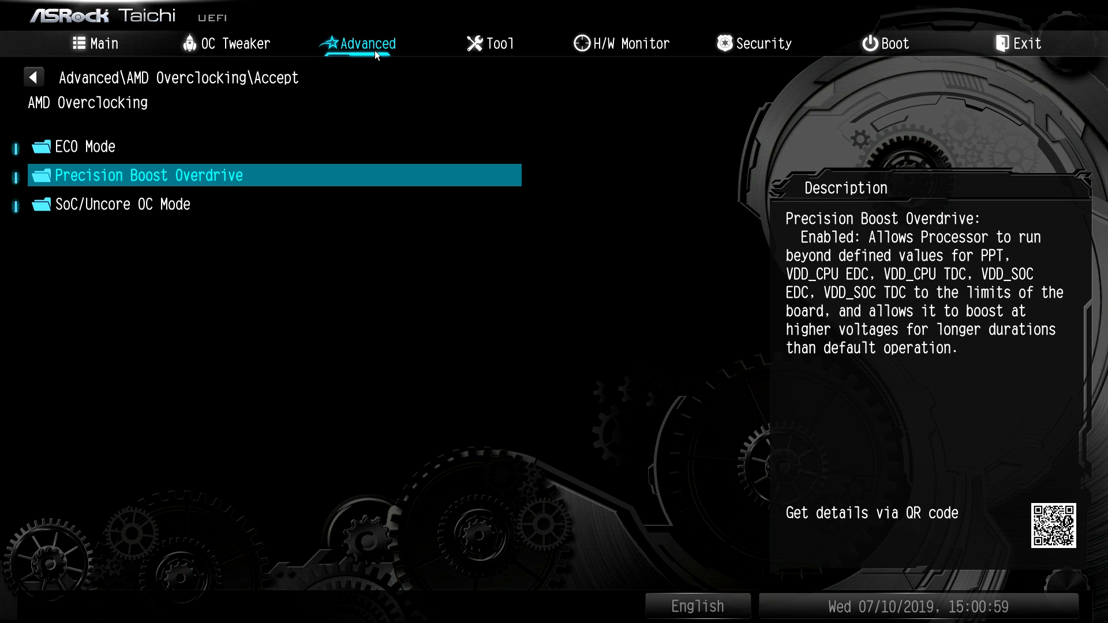
left_click(123, 204)
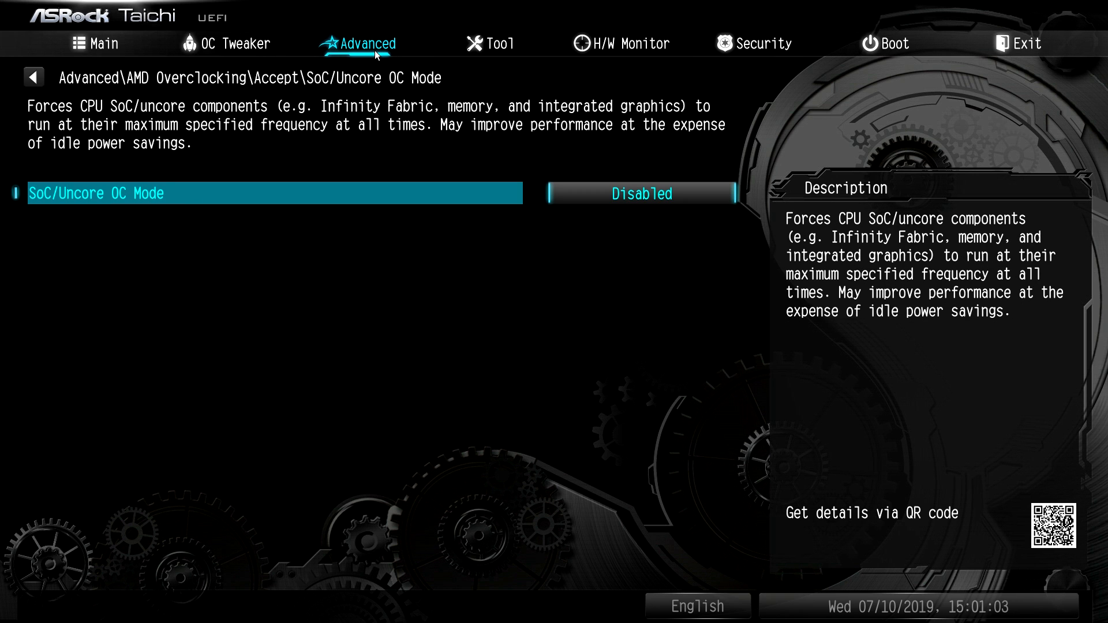
left_click(33, 77)
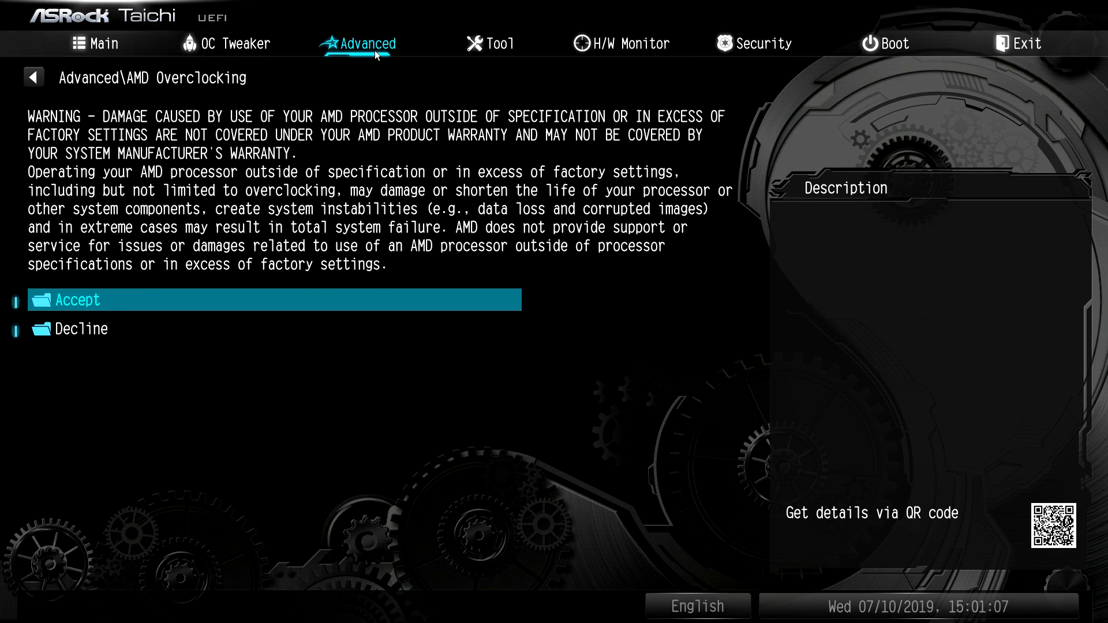
left_click(77, 300)
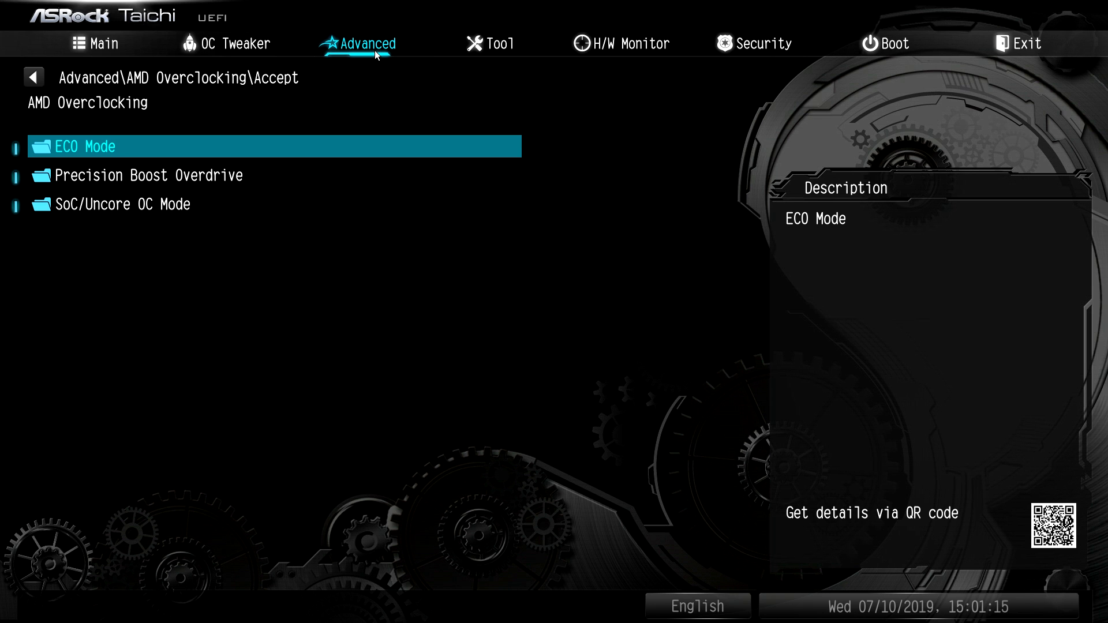
left_click(33, 77)
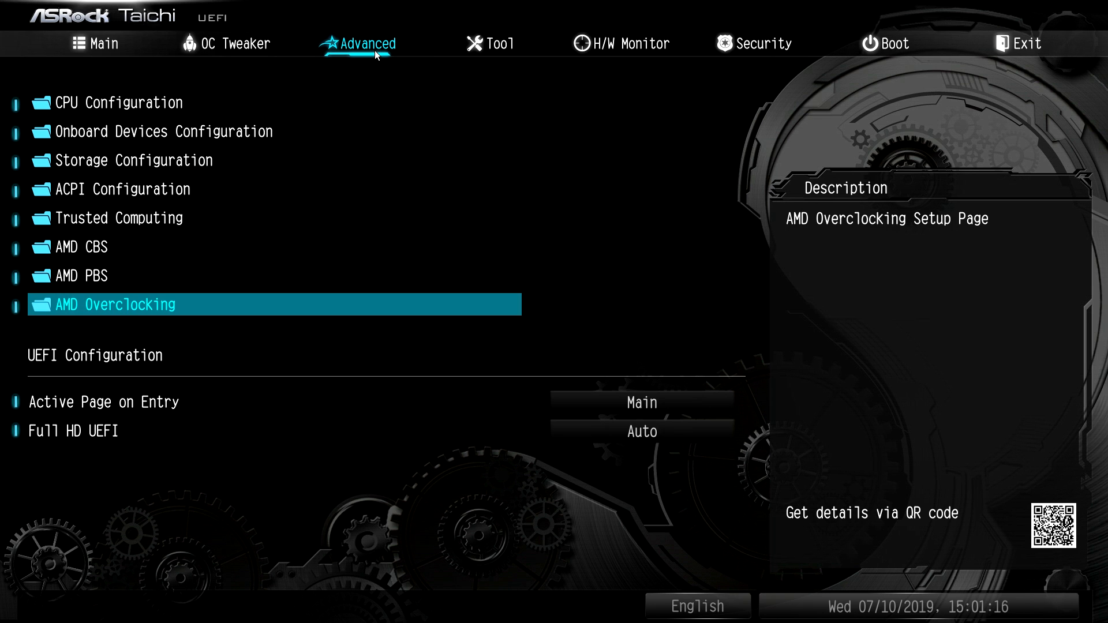
left_click(236, 43)
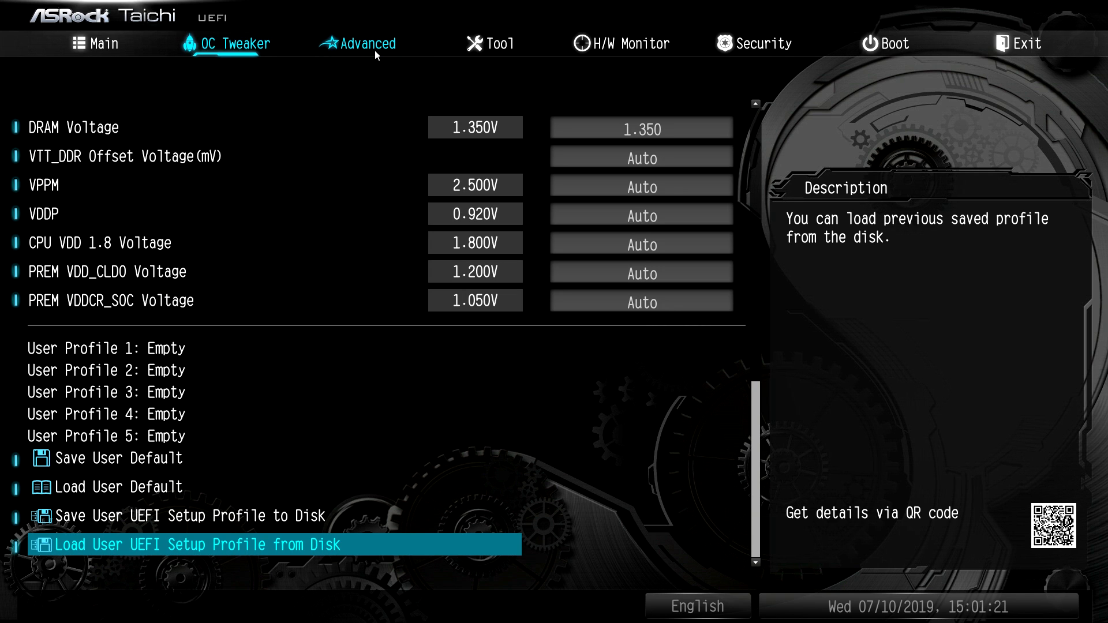
Step: Read the Full HD UEFI option on the Advanced tab, then go to Tool's RGB LED page
left_click(365, 44)
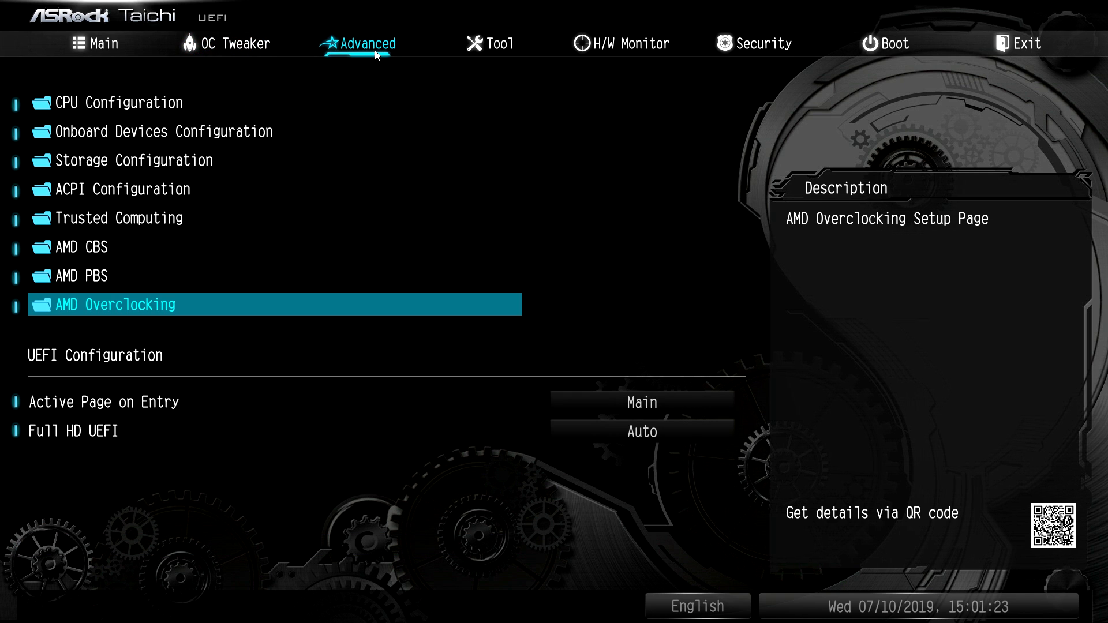
left_click(103, 402)
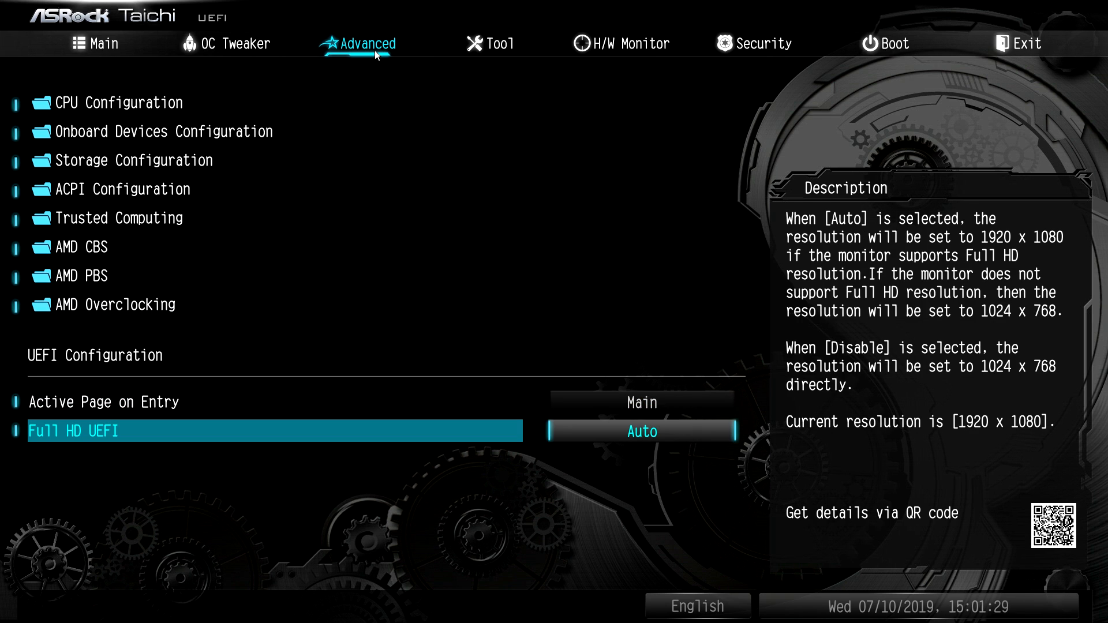
left_click(498, 43)
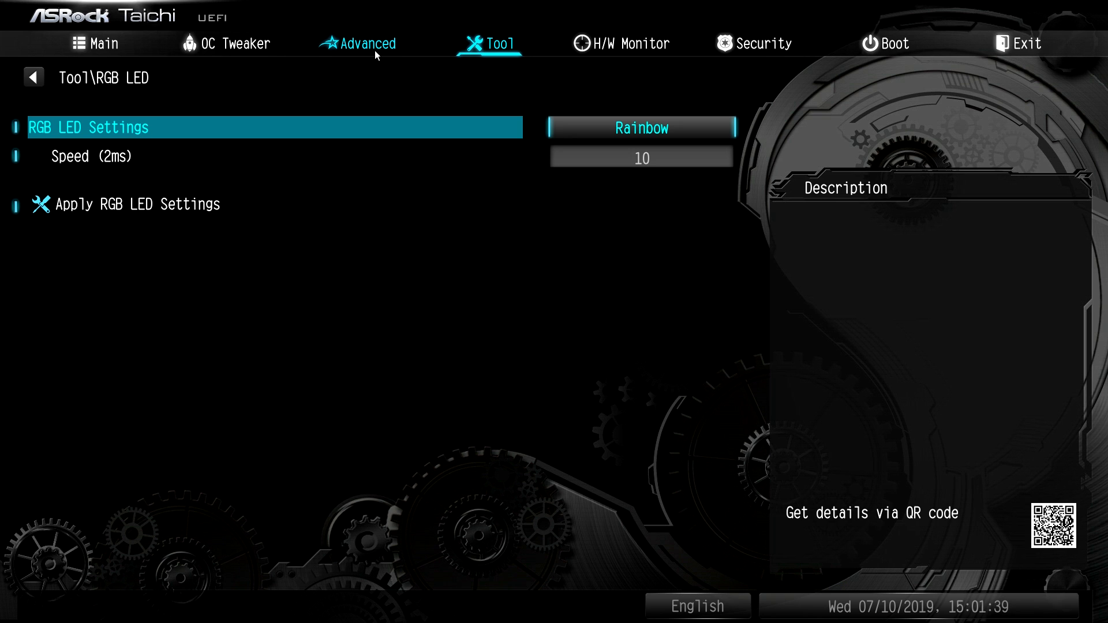
Step: Check the lighting mode list and Speed field, keeping Rainbow at speed 10, then return to the Tool list
left_click(640, 128)
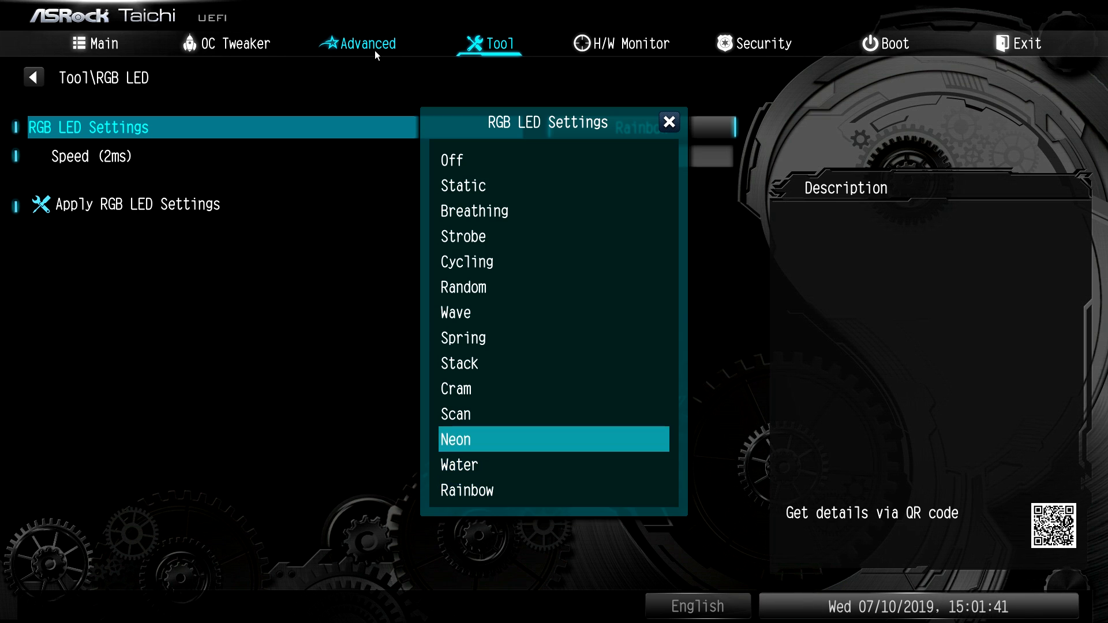
left_click(466, 490)
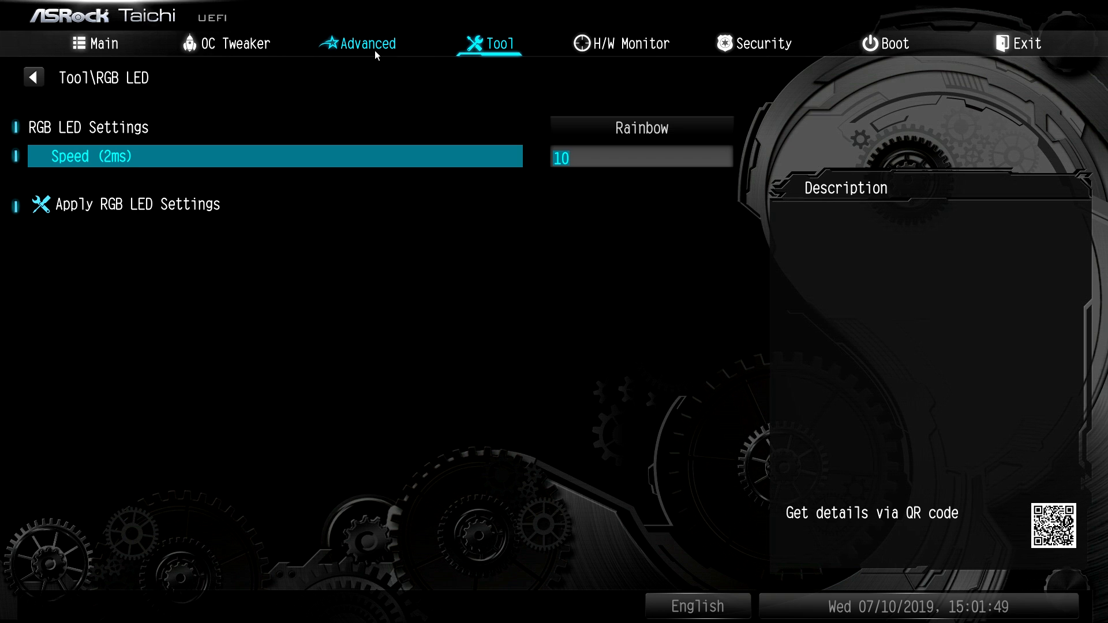
left_click(366, 44)
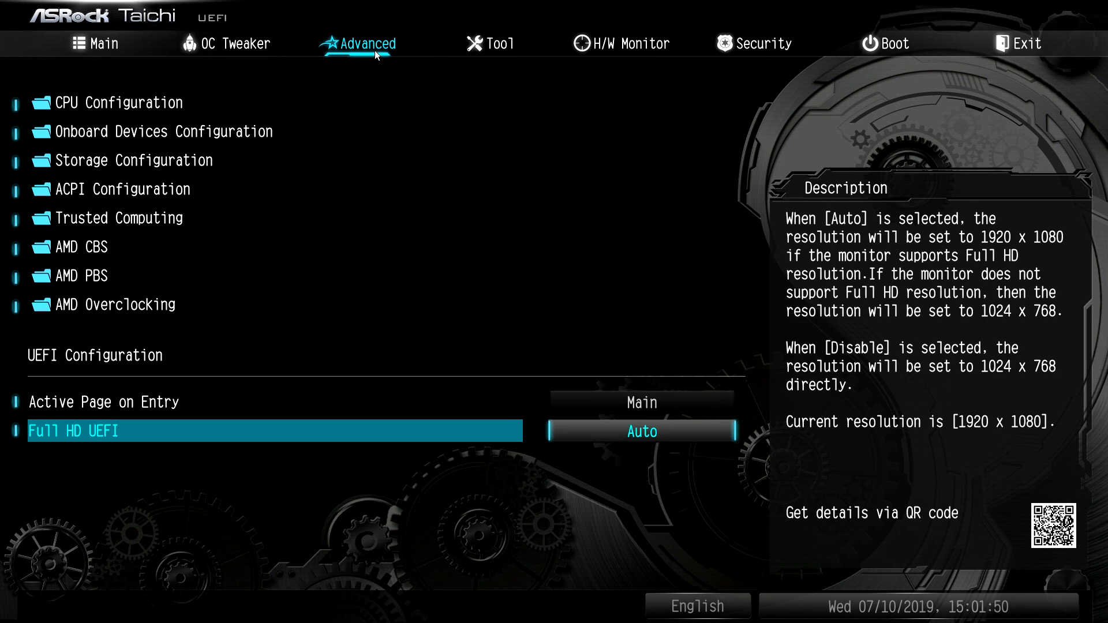
left_click(498, 43)
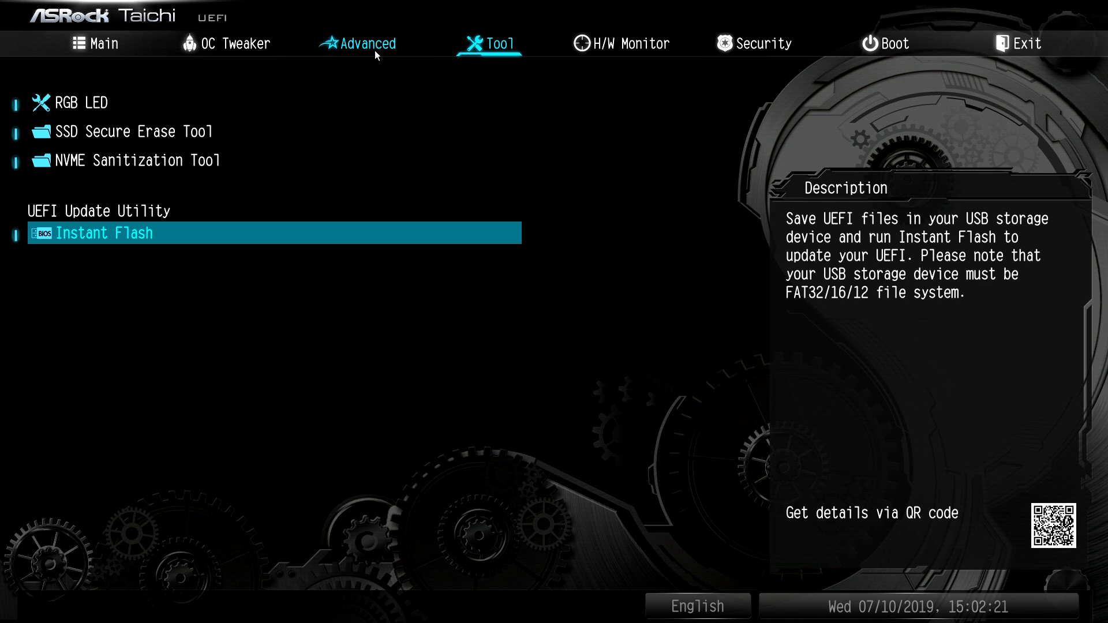
left_click(104, 233)
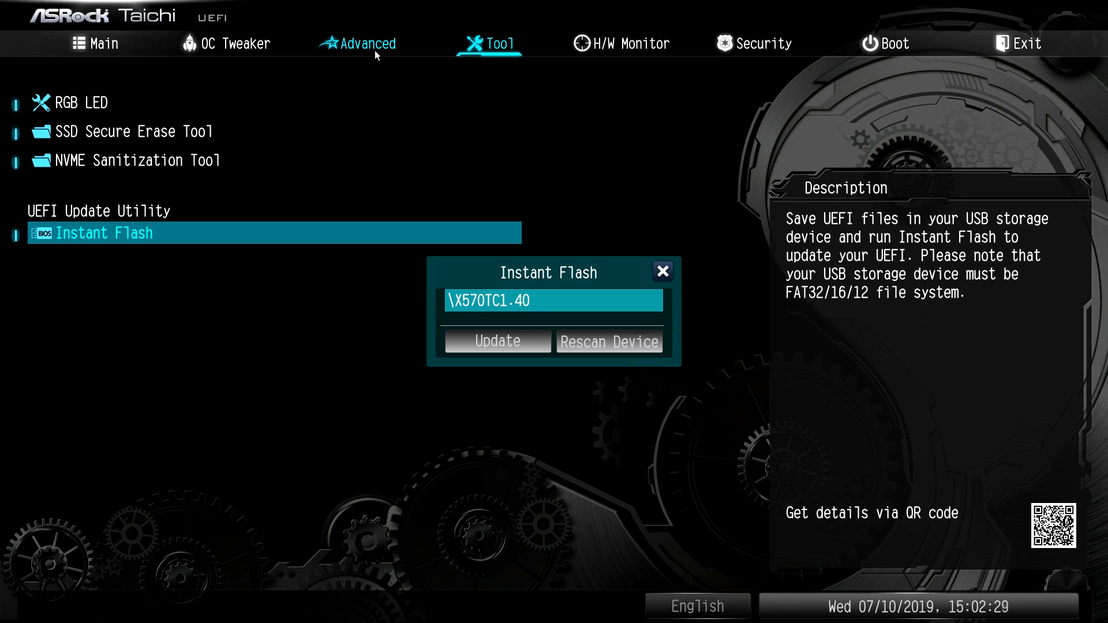
left_click(661, 272)
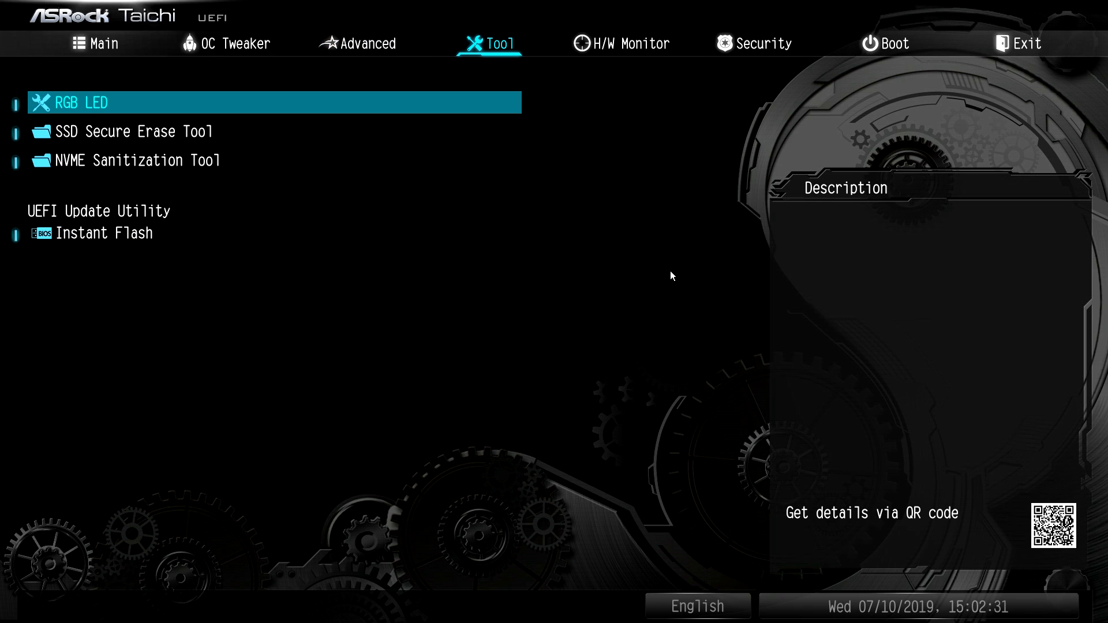
mouse_move(629, 43)
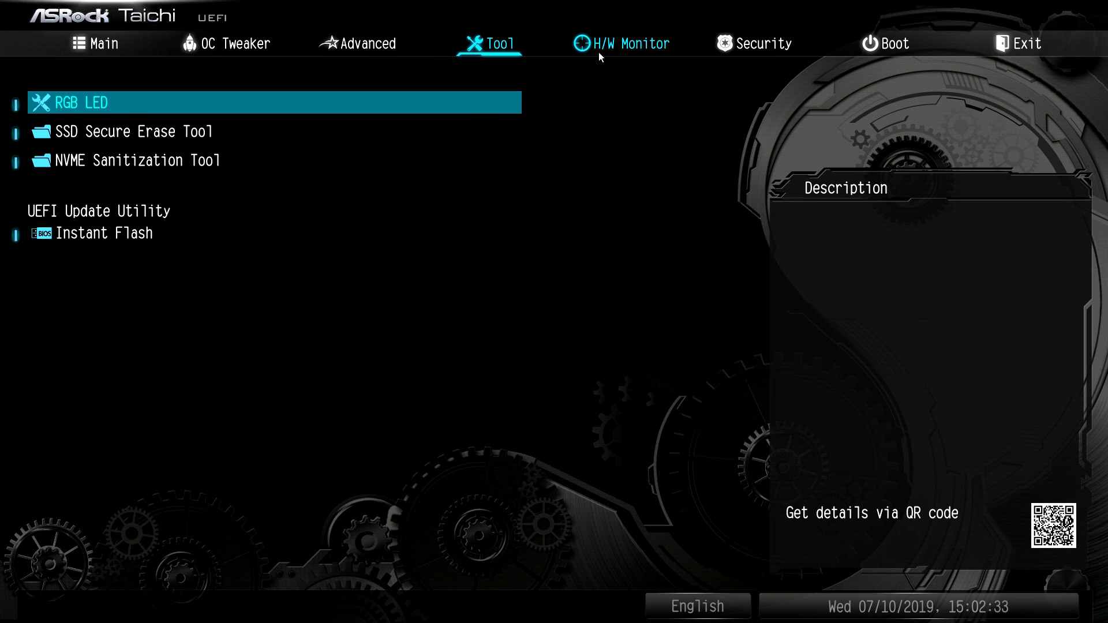
Step: Go to H/W Monitor and scroll down to the FanTuning and Fan Configuration entries
left_click(630, 44)
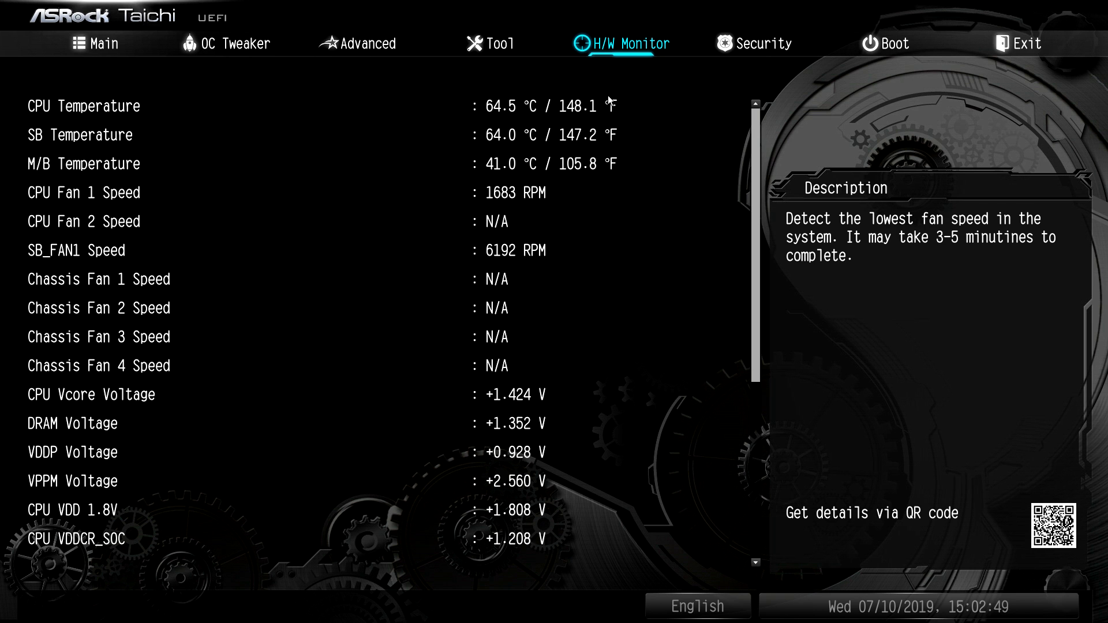
scroll("down", 3)
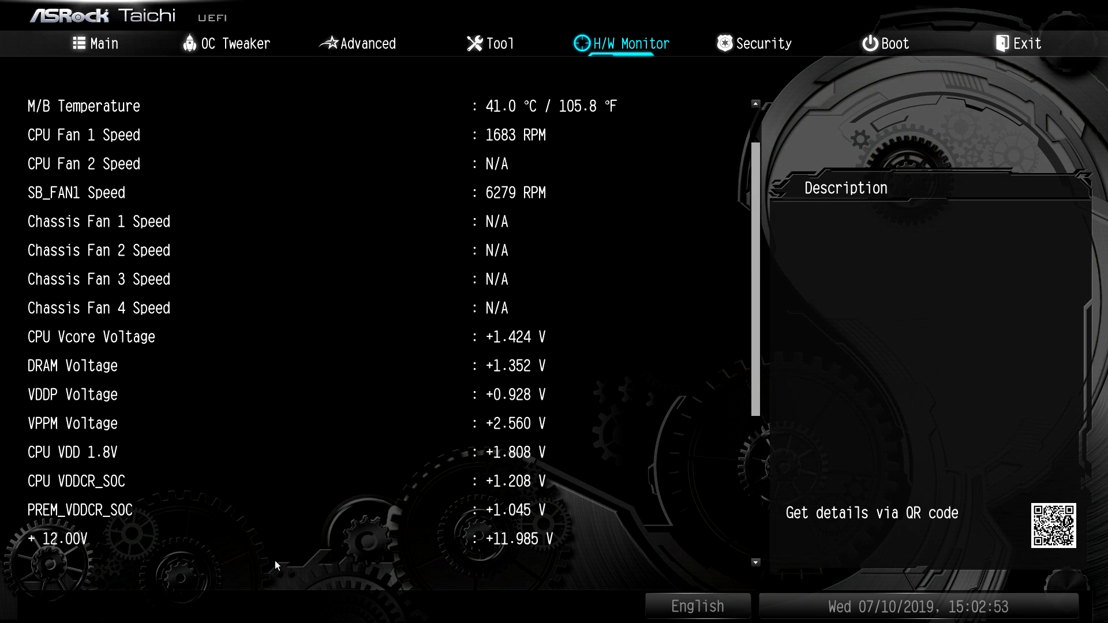
scroll("down", 3)
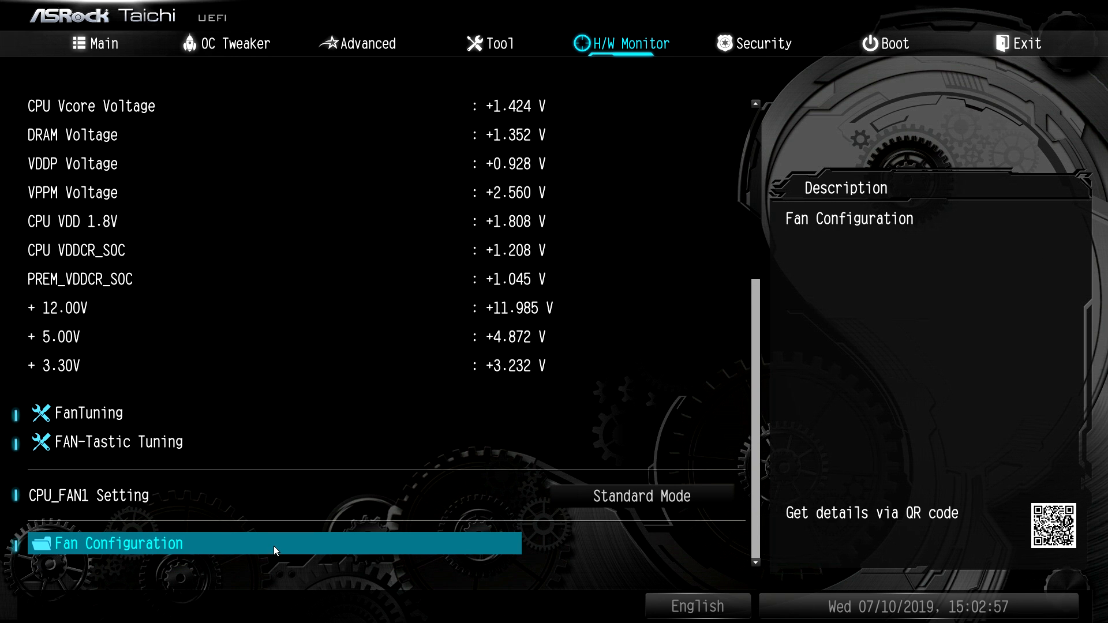
Step: Run FanTuning and accept the results detecting CPU Fan 1's 23% minimal duty
left_click(90, 412)
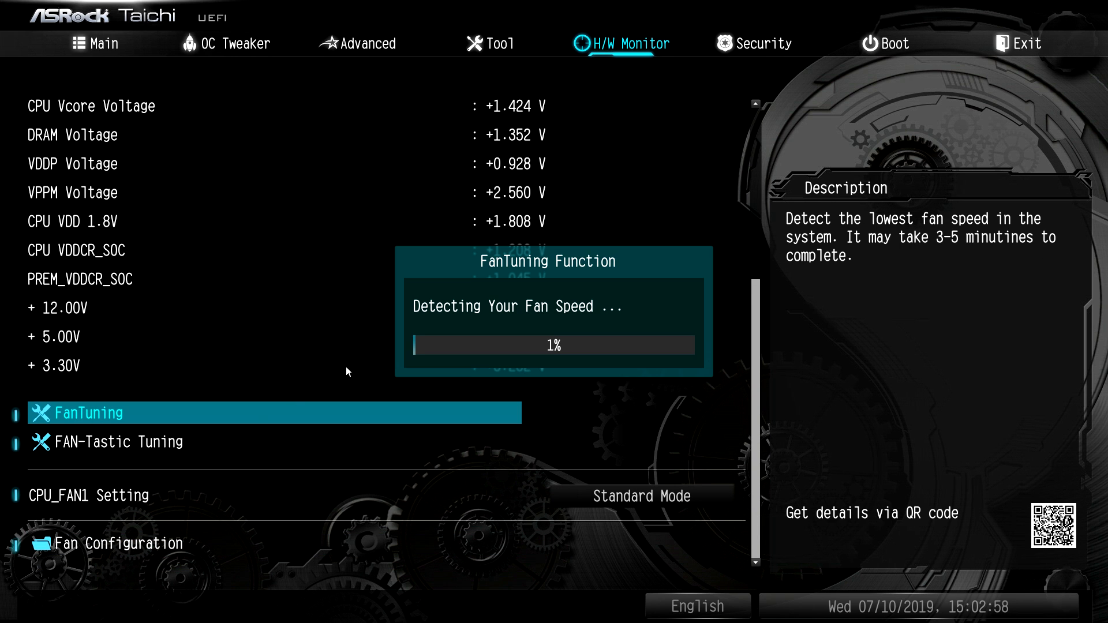
mouse_move(504, 325)
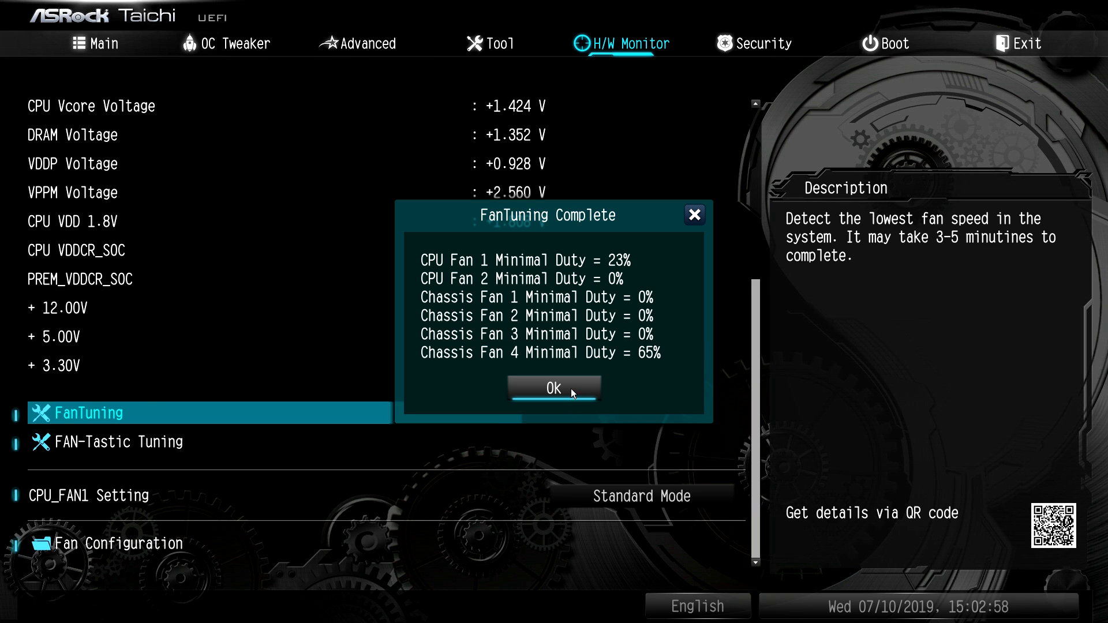
left_click(554, 387)
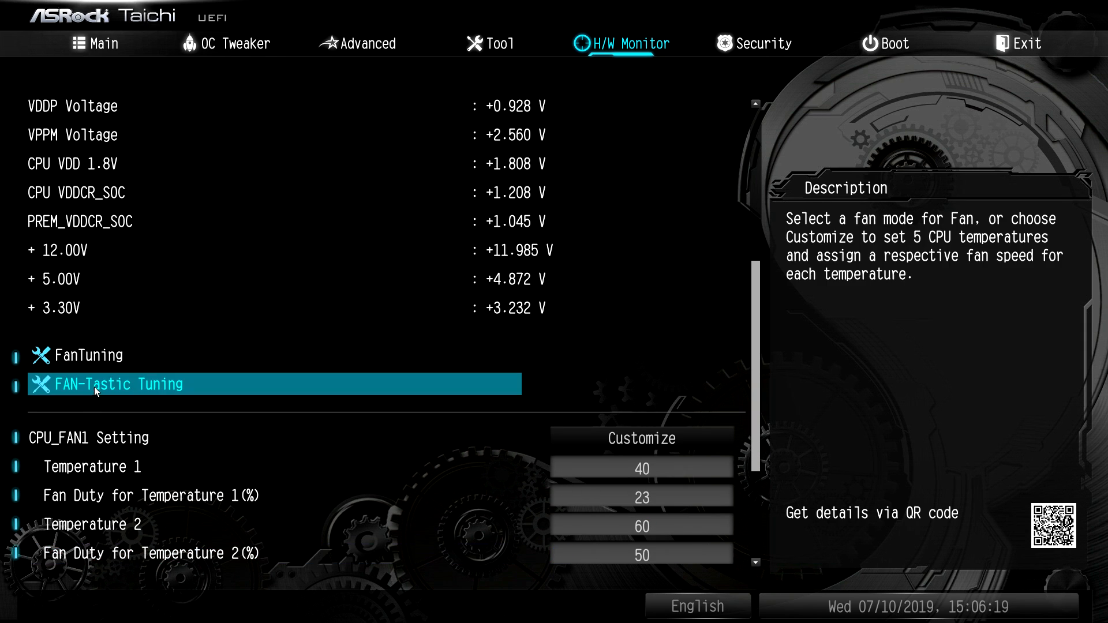
left_click(116, 384)
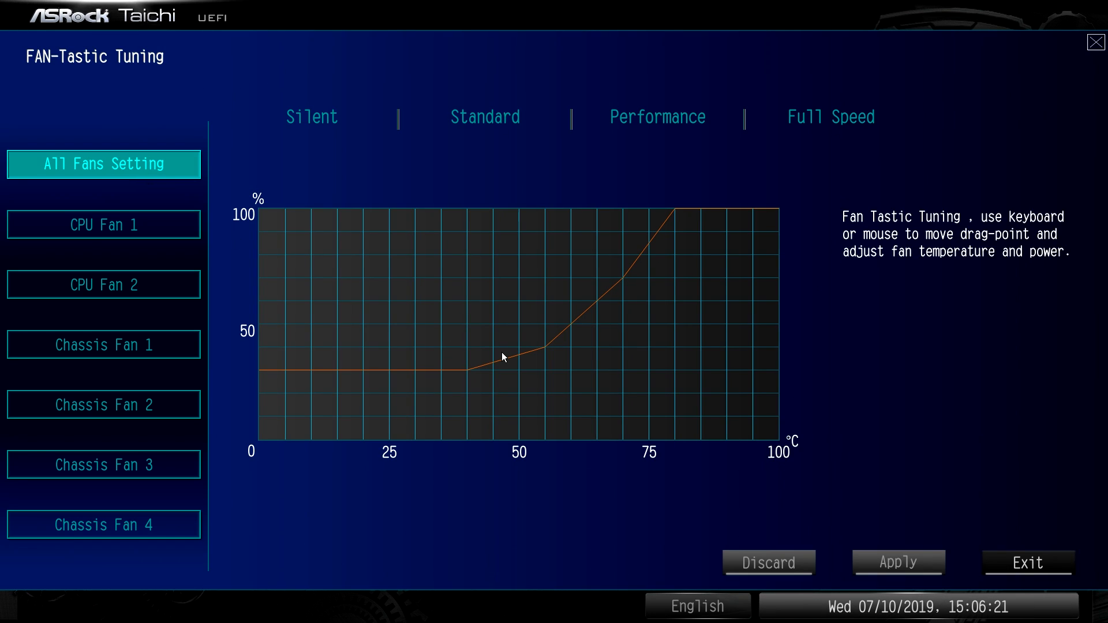
mouse_move(265, 315)
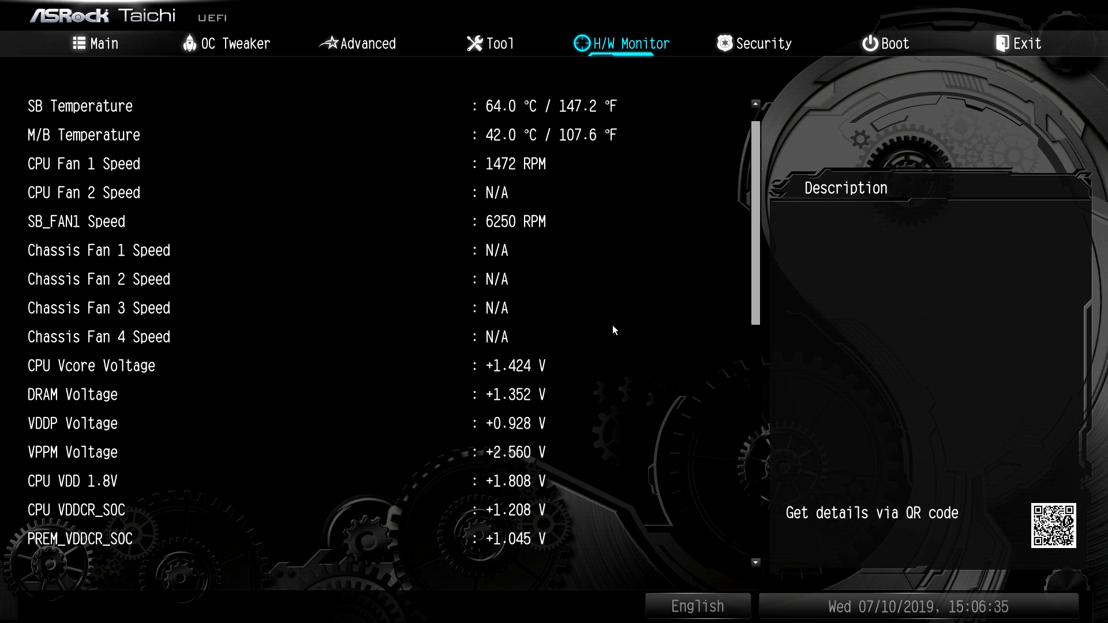
Step: Review the CPU_FAN1 curve (40°C/23%, 60°C/50%, 75°C/90%), then return to Fan Configuration
scroll("down", 3)
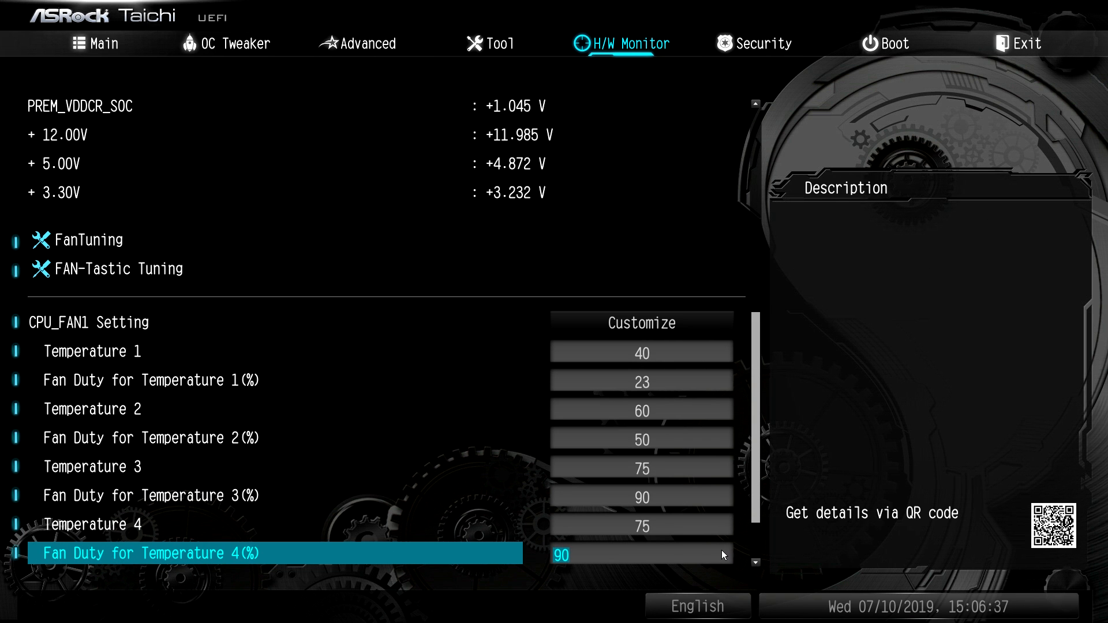
scroll("down", 3)
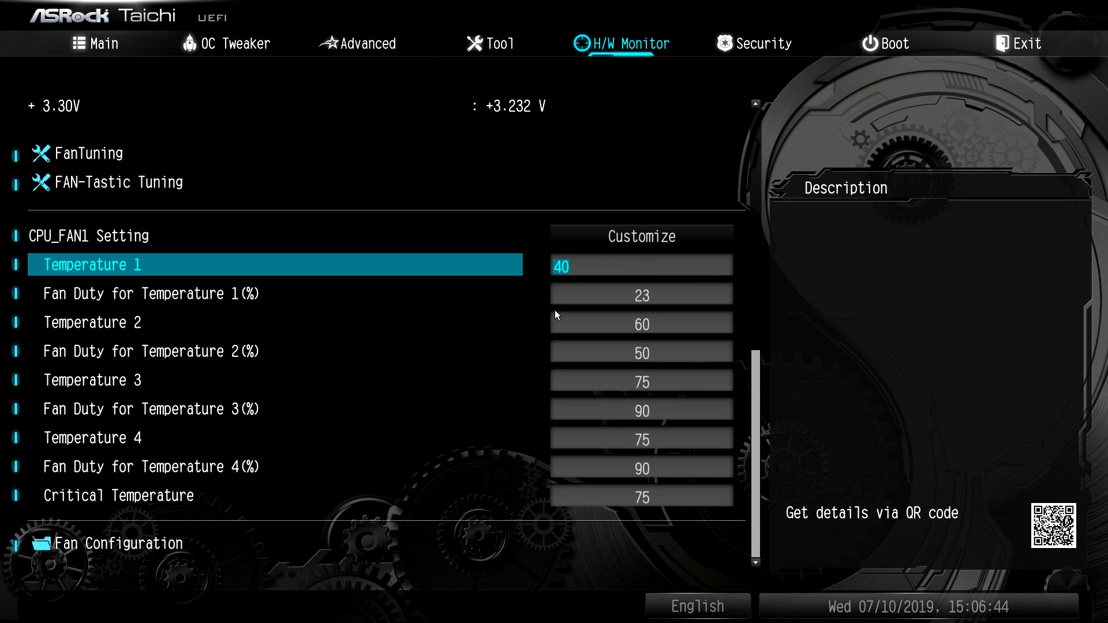
mouse_move(499, 316)
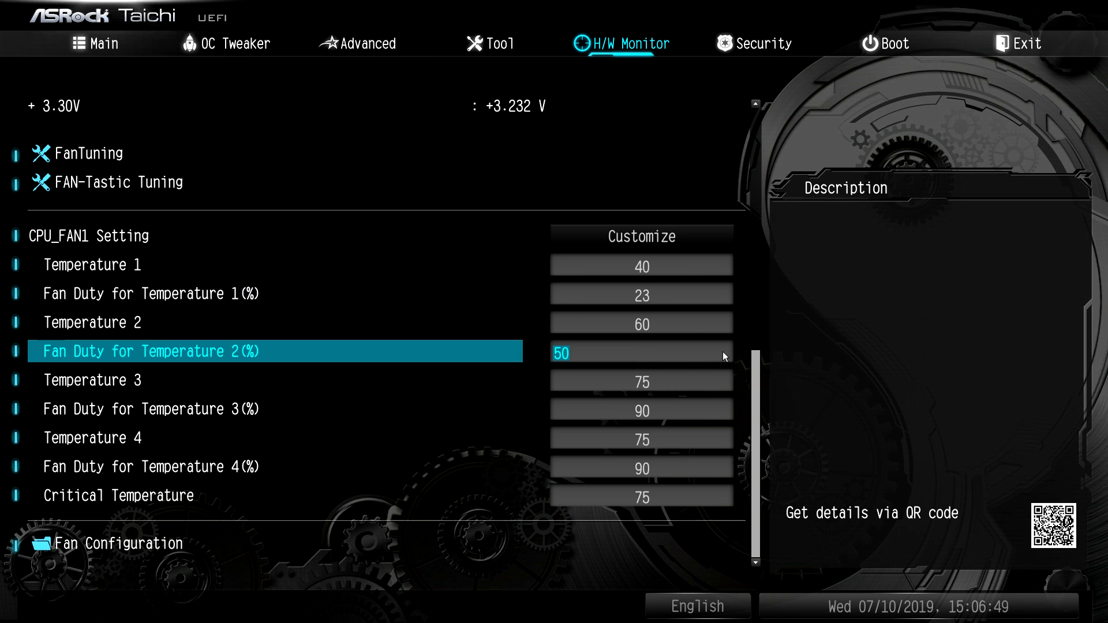
left_click(120, 544)
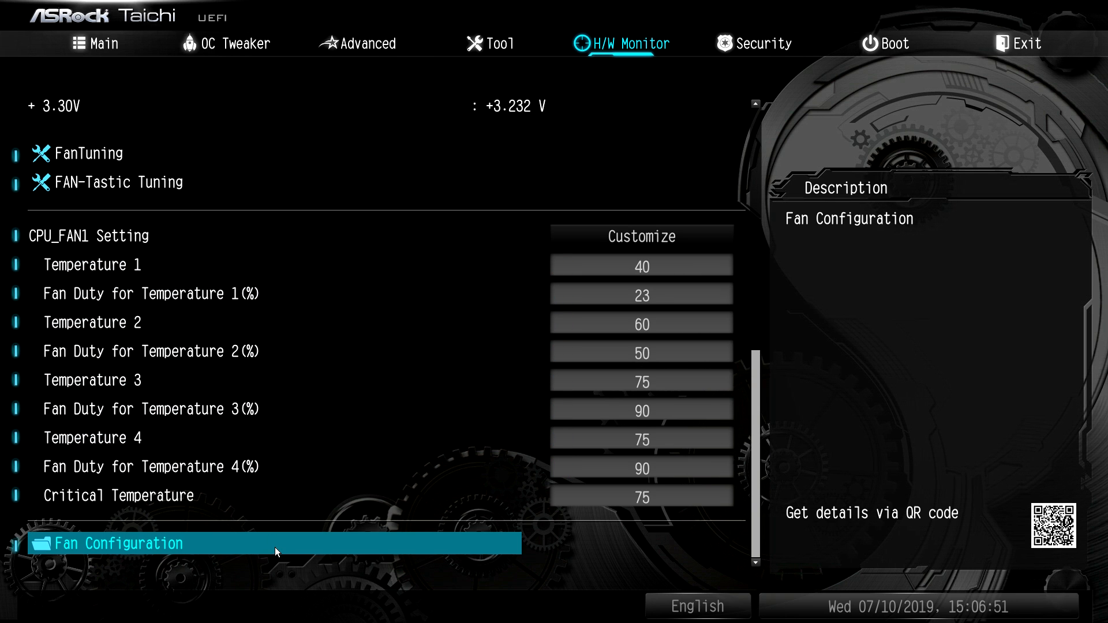
left_click(119, 543)
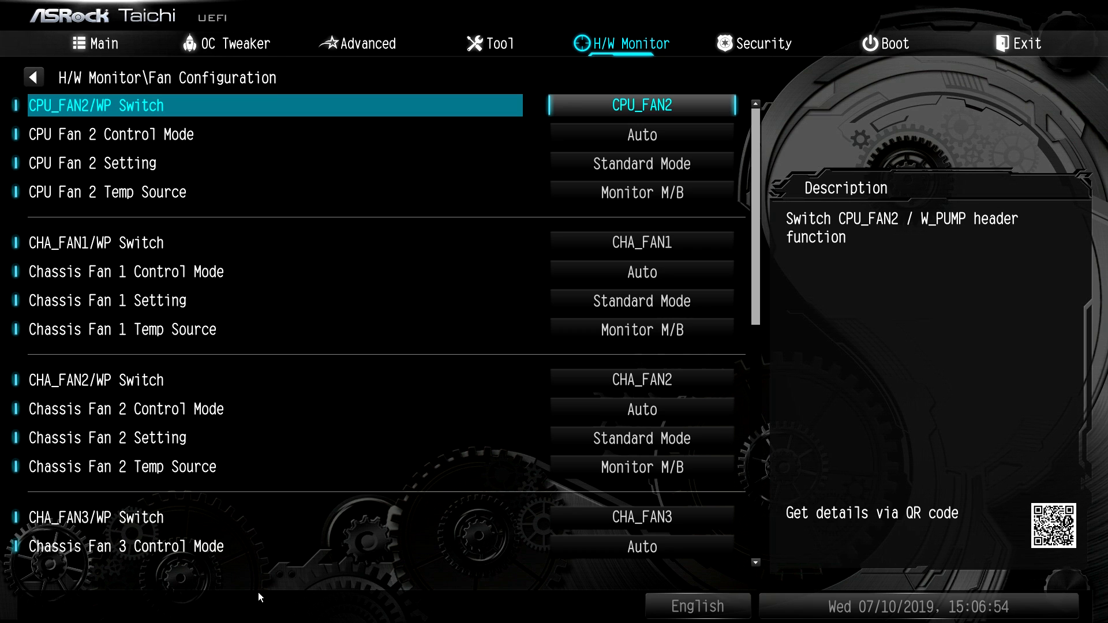
mouse_move(406, 492)
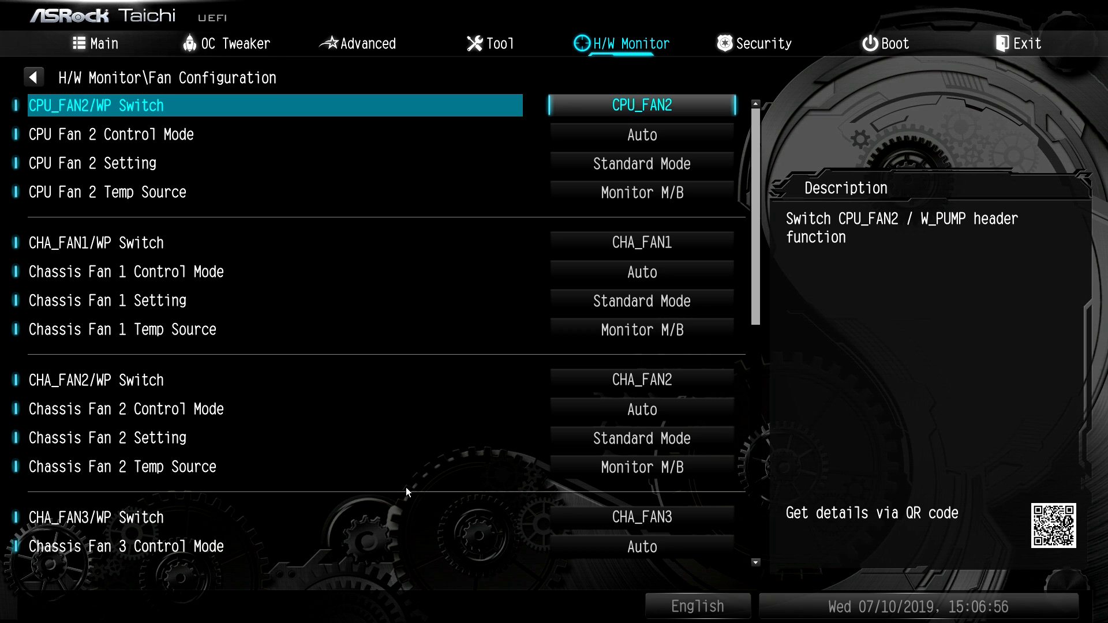
left_click(642, 330)
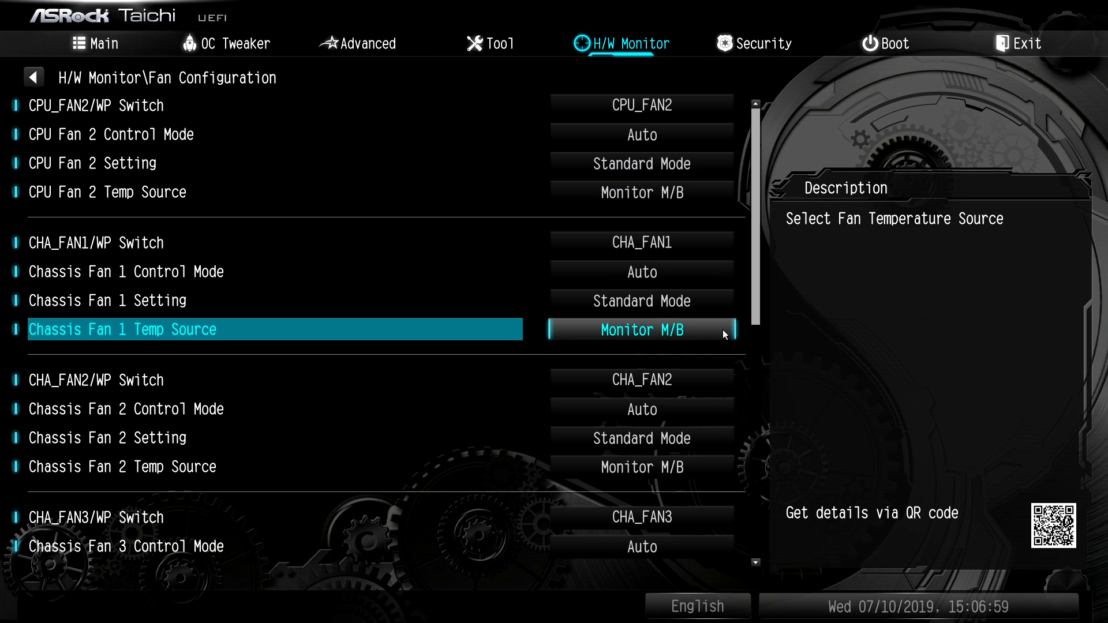
scroll("down", 3)
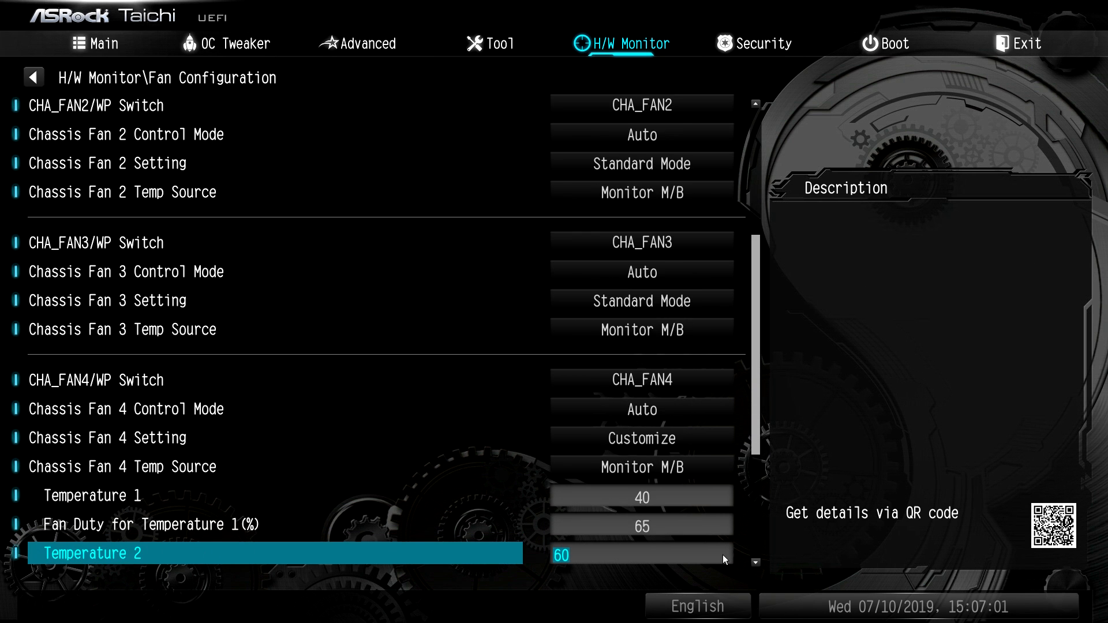
scroll("down", 3)
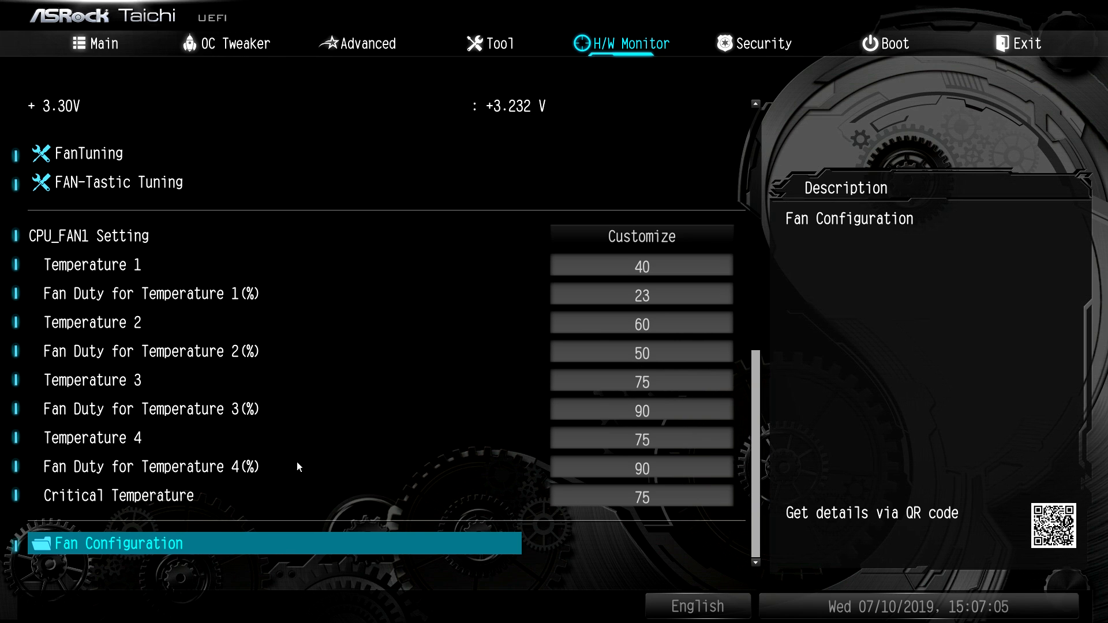
Step: View the Security password settings, then the Boot page with the AHCI SSD first
left_click(762, 43)
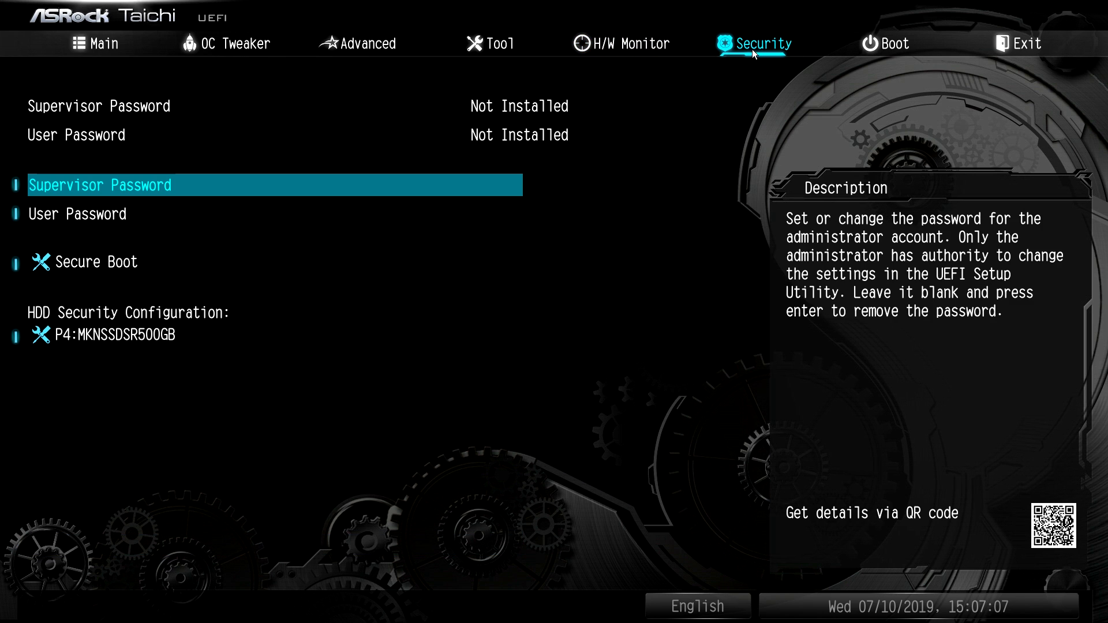
mouse_move(664, 136)
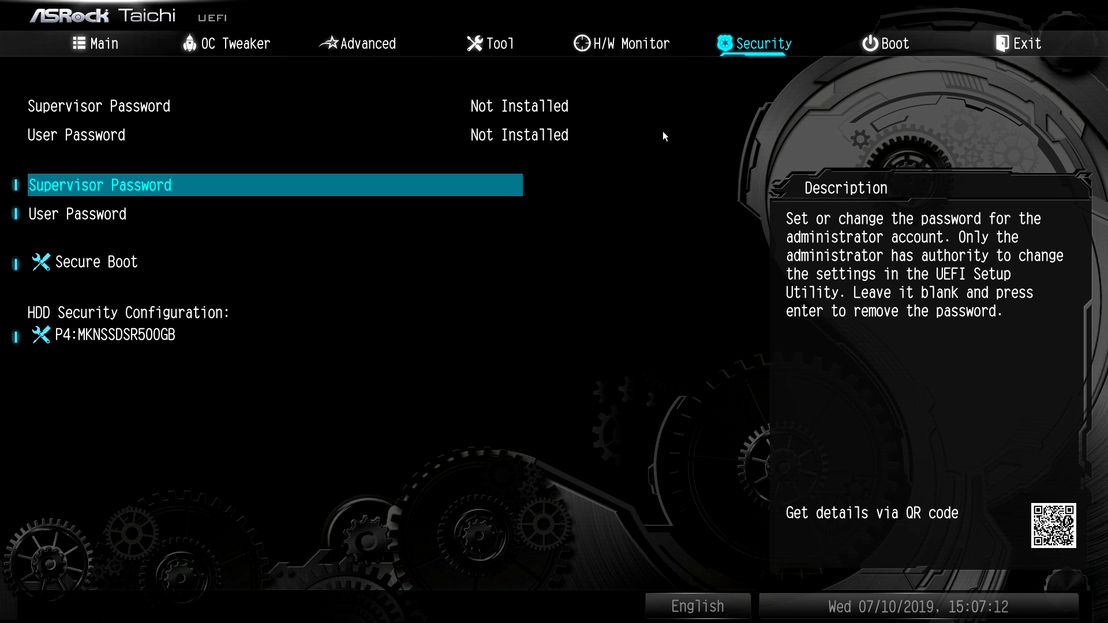
mouse_move(861, 60)
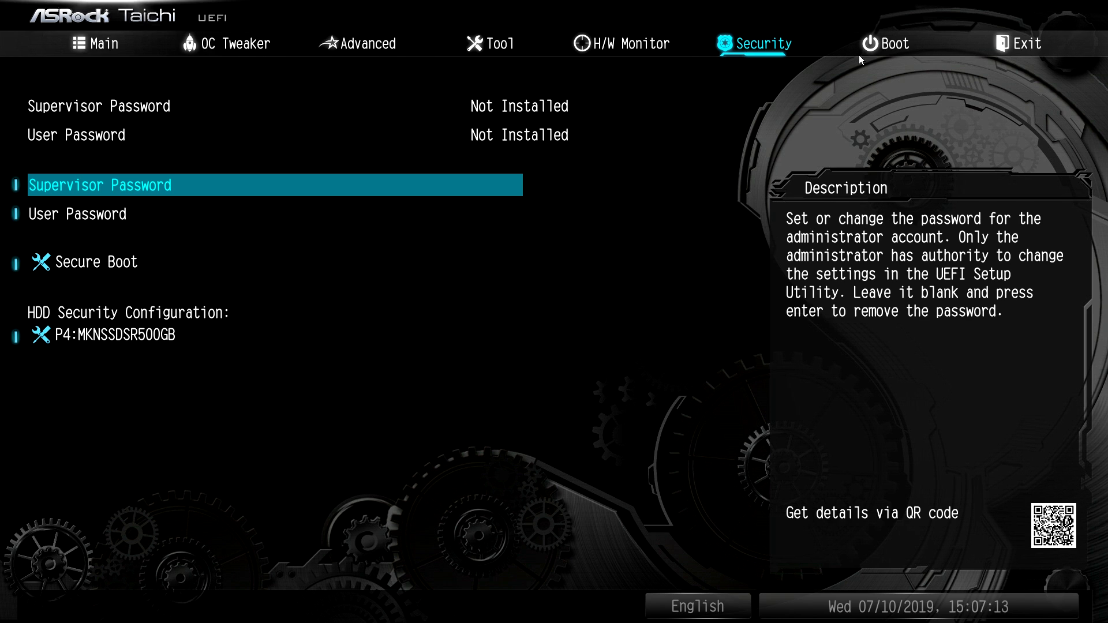
left_click(895, 44)
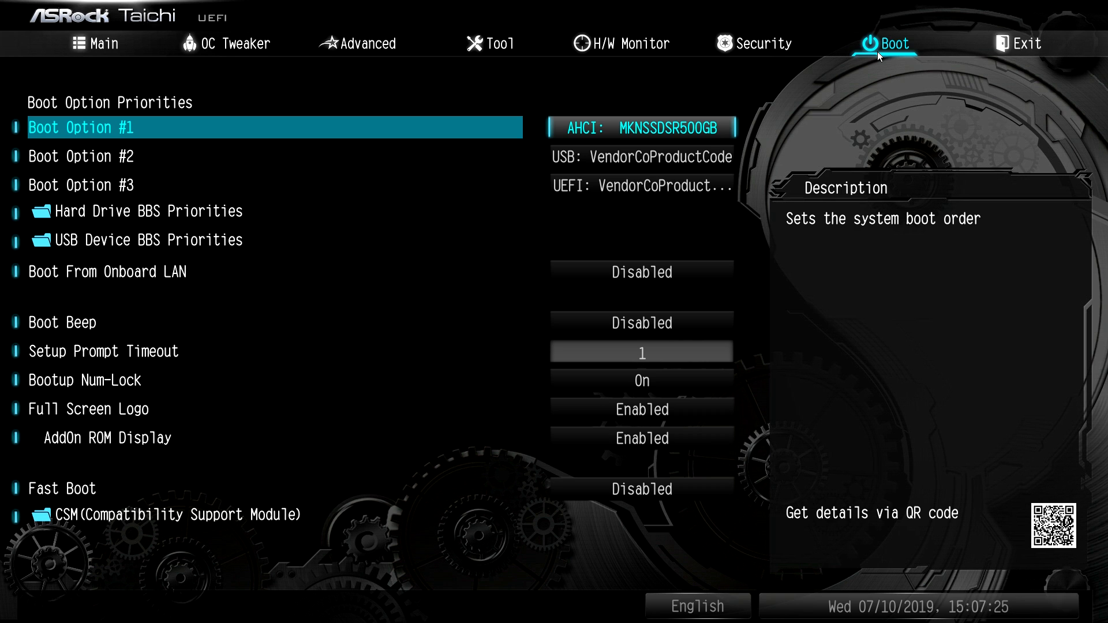
Step: Show the Exit page with save, discard, default and boot override options
left_click(1025, 43)
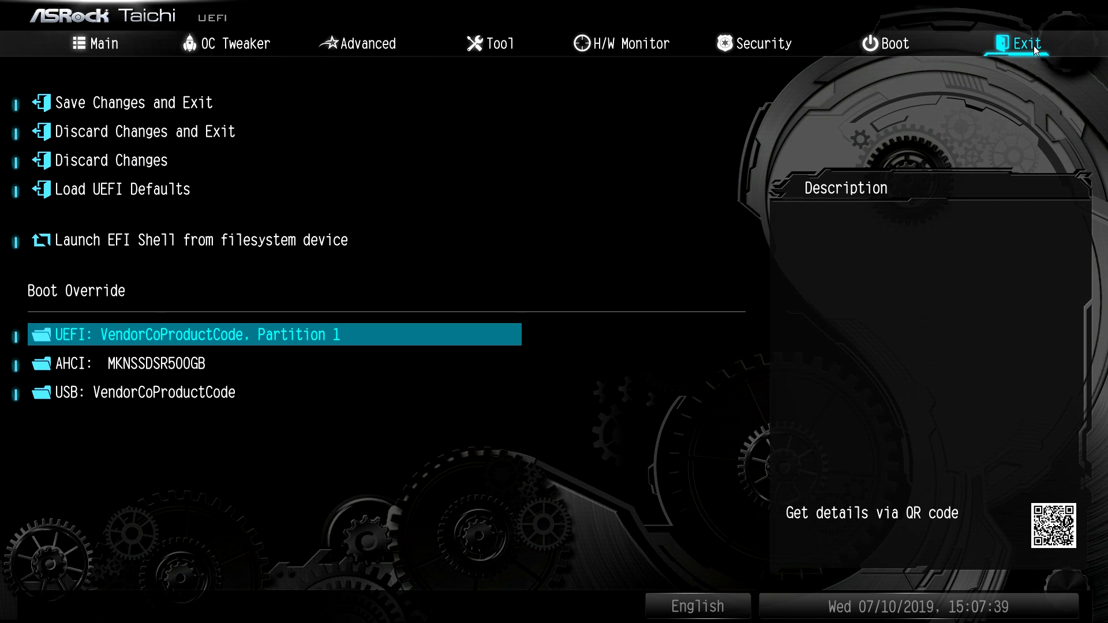
Step: Go back to the Main summary showing the Ryzen 9 3900X and 16384MB DDR4-3600
key("down")
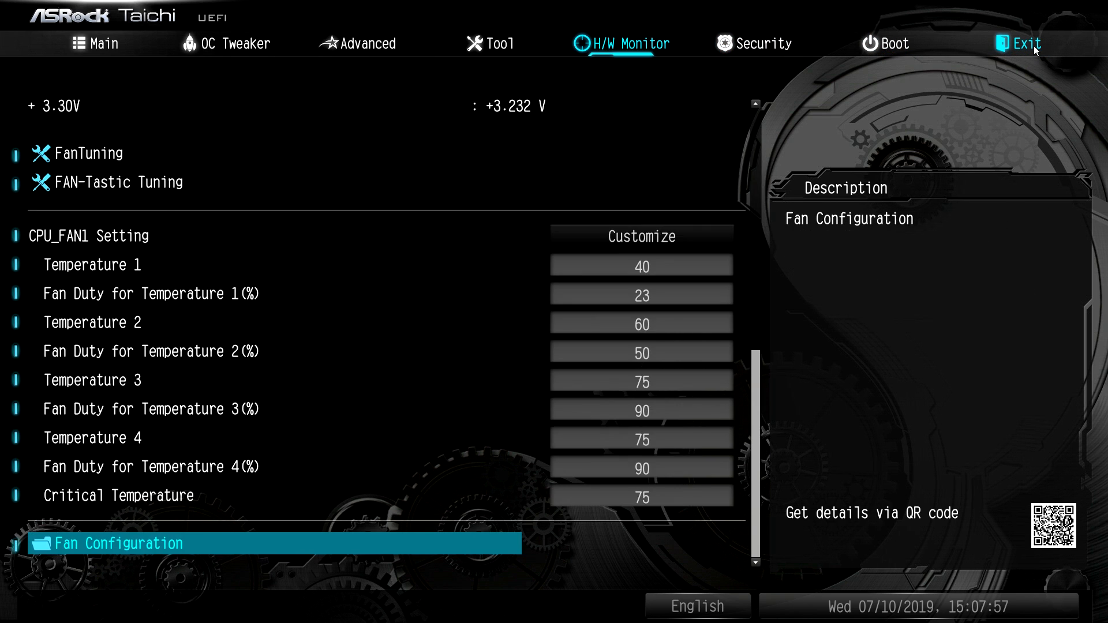
left_click(104, 43)
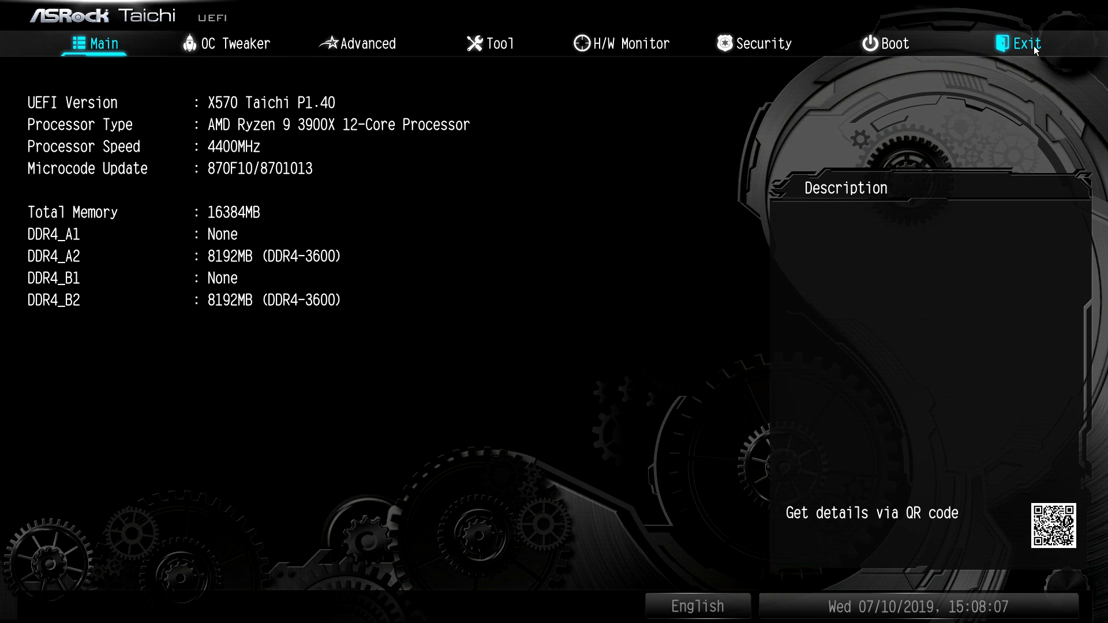
Step: Visit OC Tweaker and Advanced, ending on OC Tweaker with XMP 2.0 Profile 1 at DDR4-3600
left_click(236, 43)
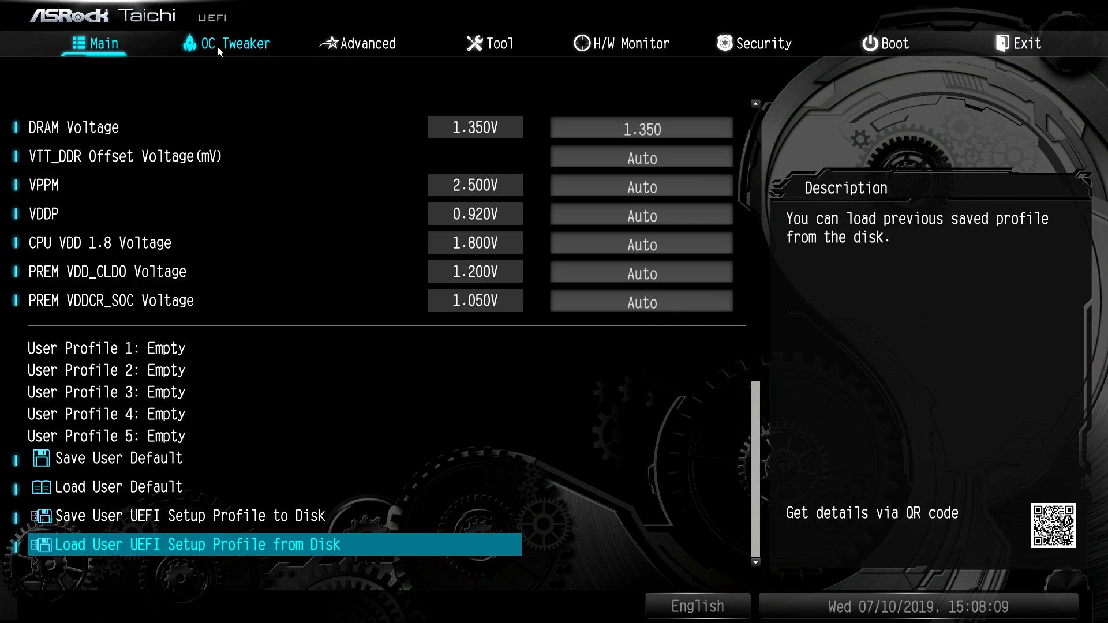
left_click(365, 43)
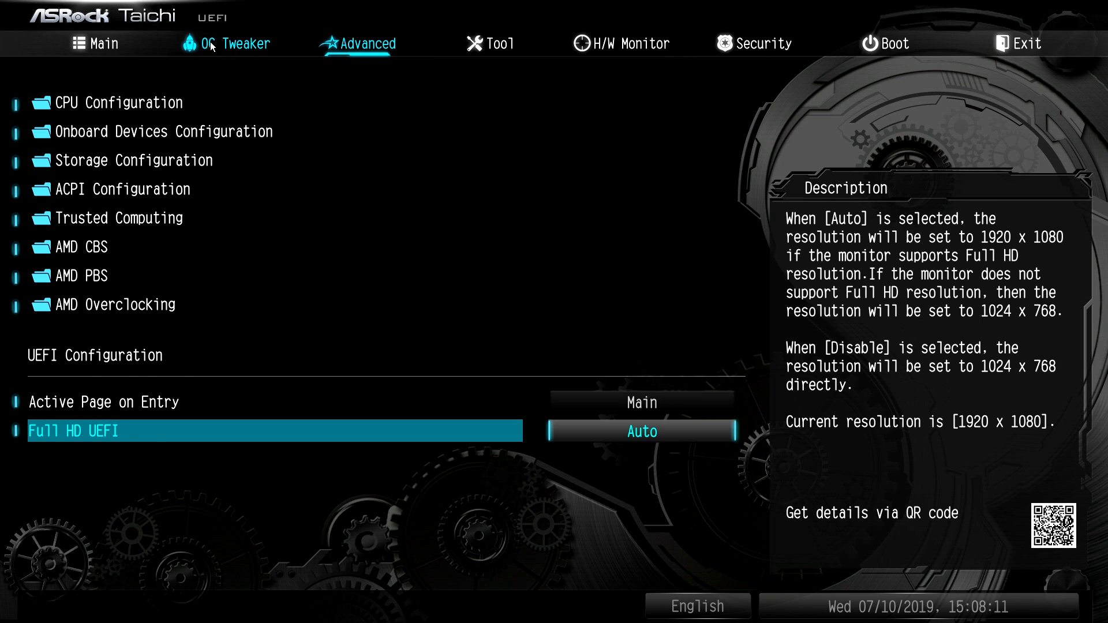
left_click(238, 44)
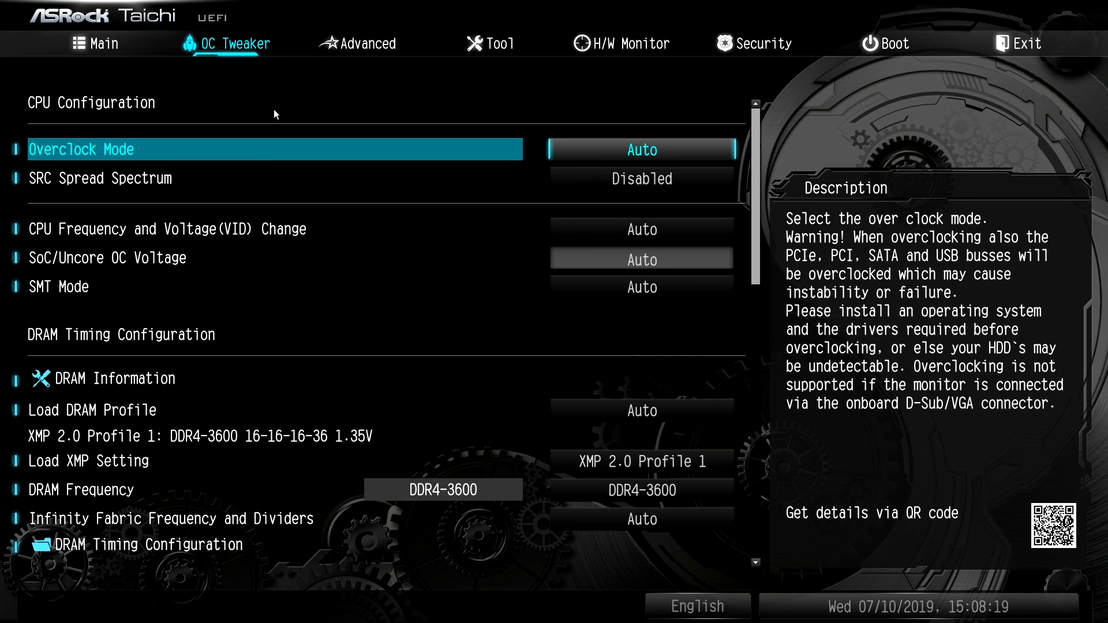
Step: Switch CPU frequency and voltage to Manual and enter 4400 MHz
left_click(641, 229)
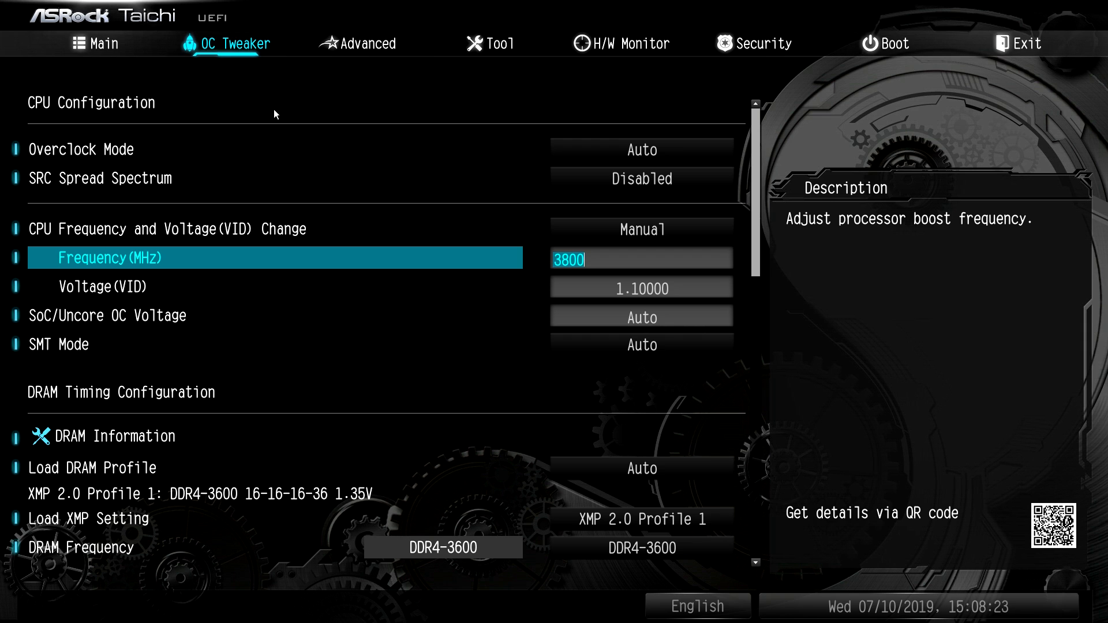
type("4400")
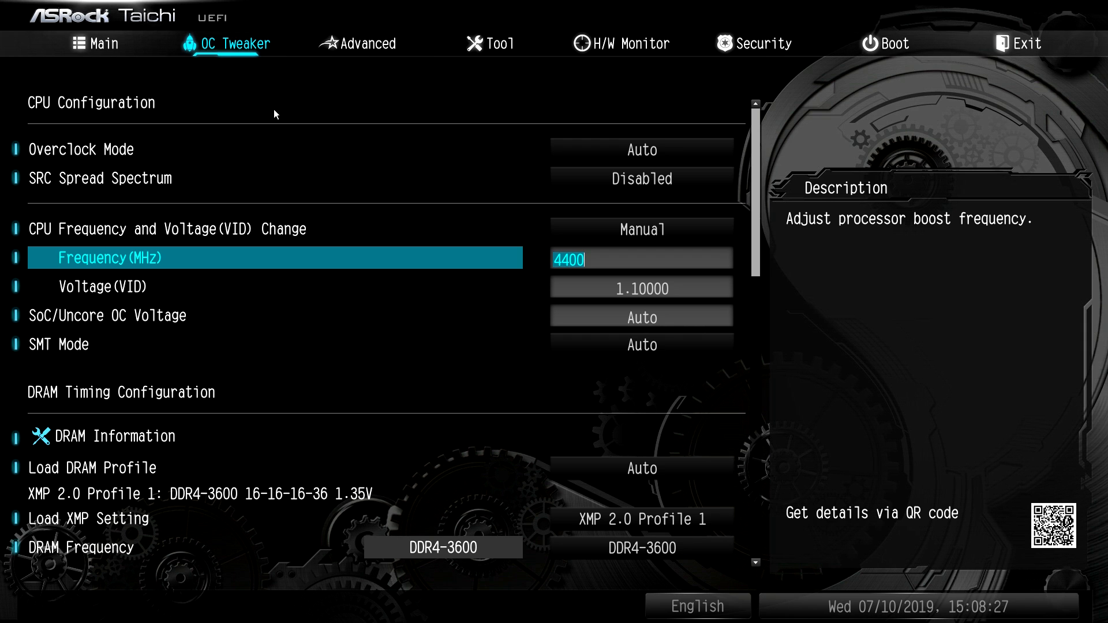
left_click(94, 44)
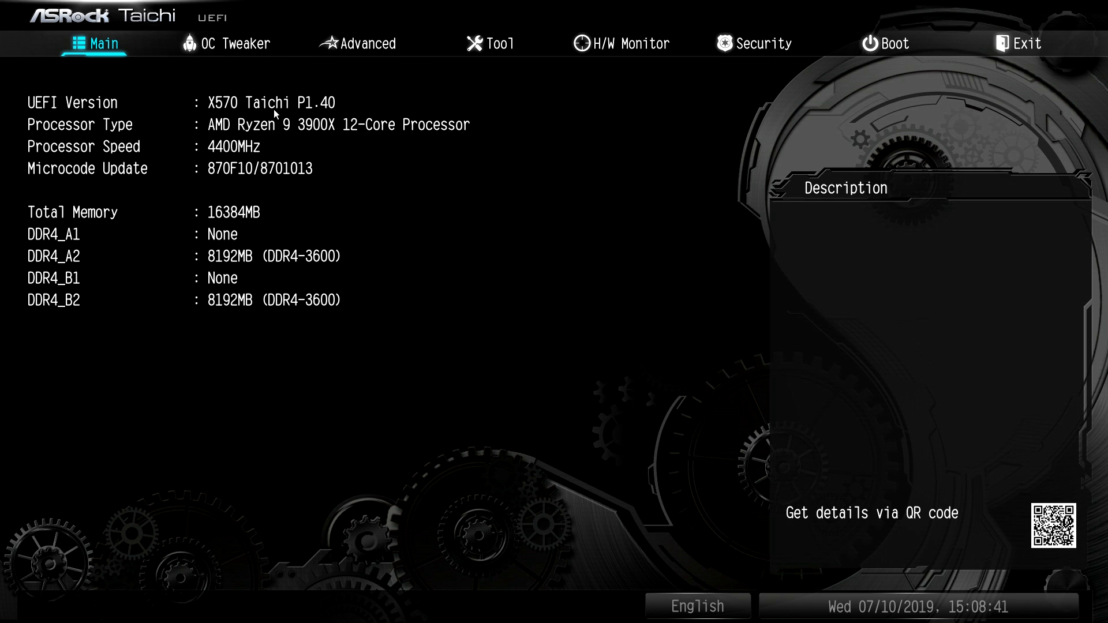
Step: Commit the 4400 MHz CPU frequency and confirm it on the Main summary
left_click(228, 43)
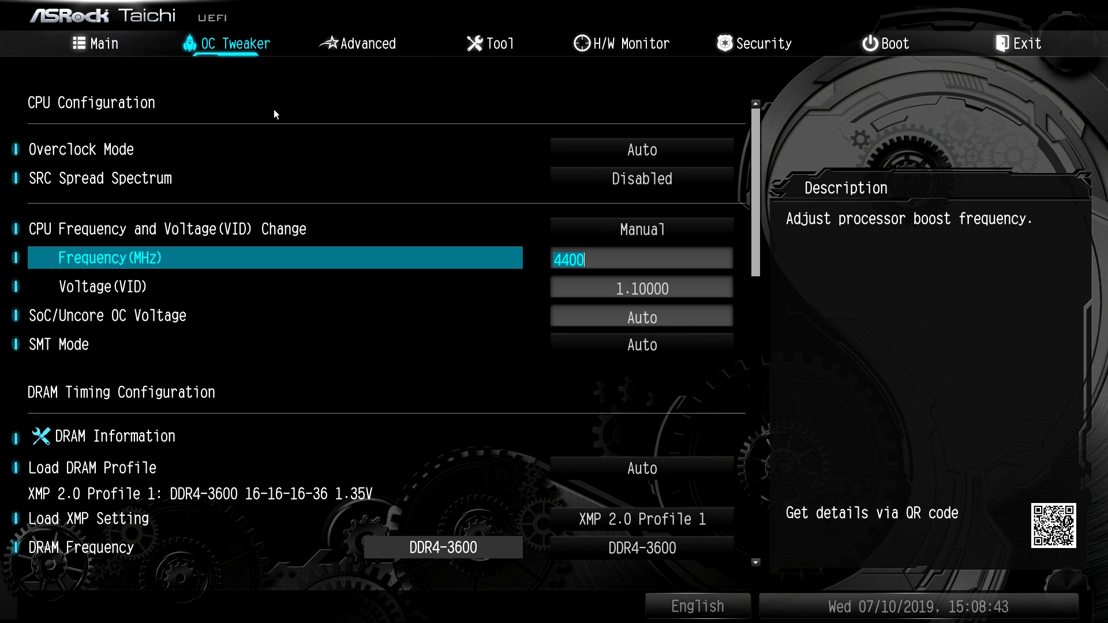
left_click(276, 519)
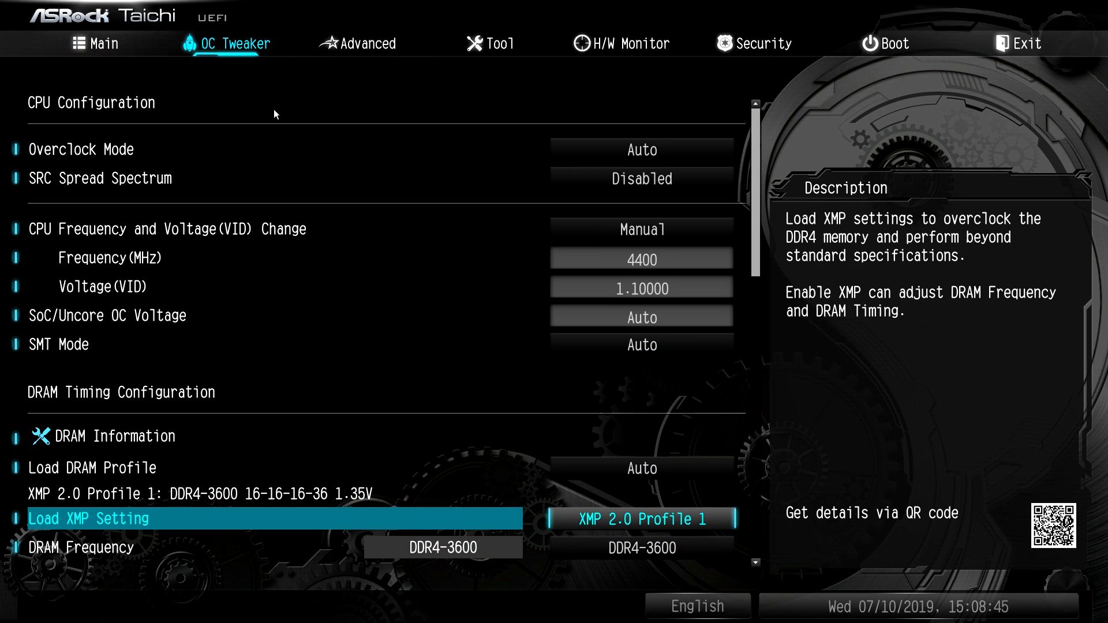
left_click(103, 44)
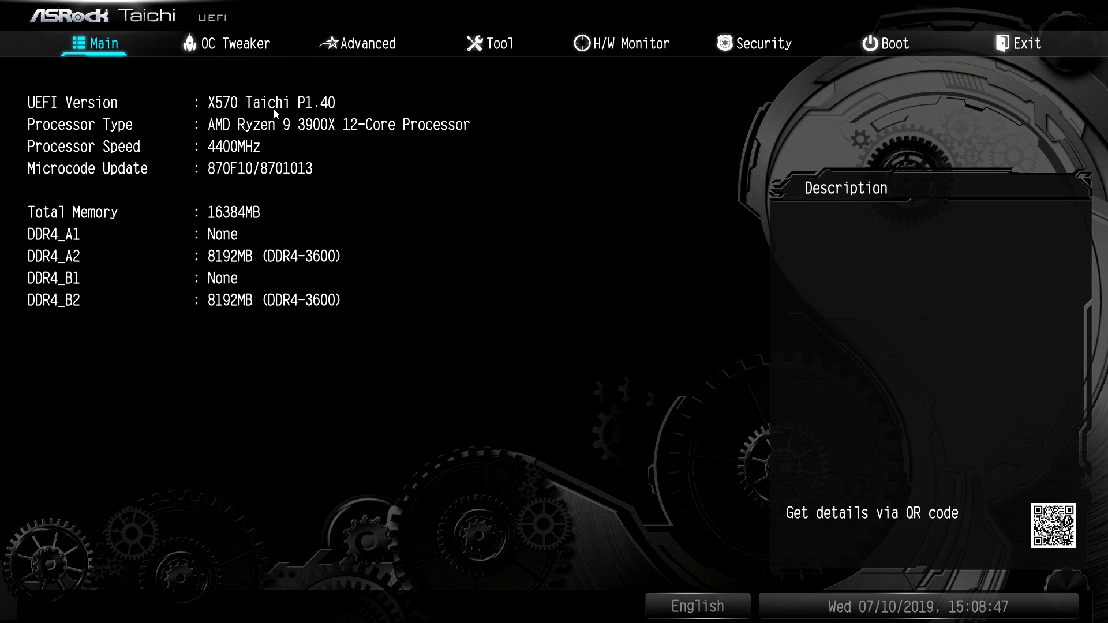